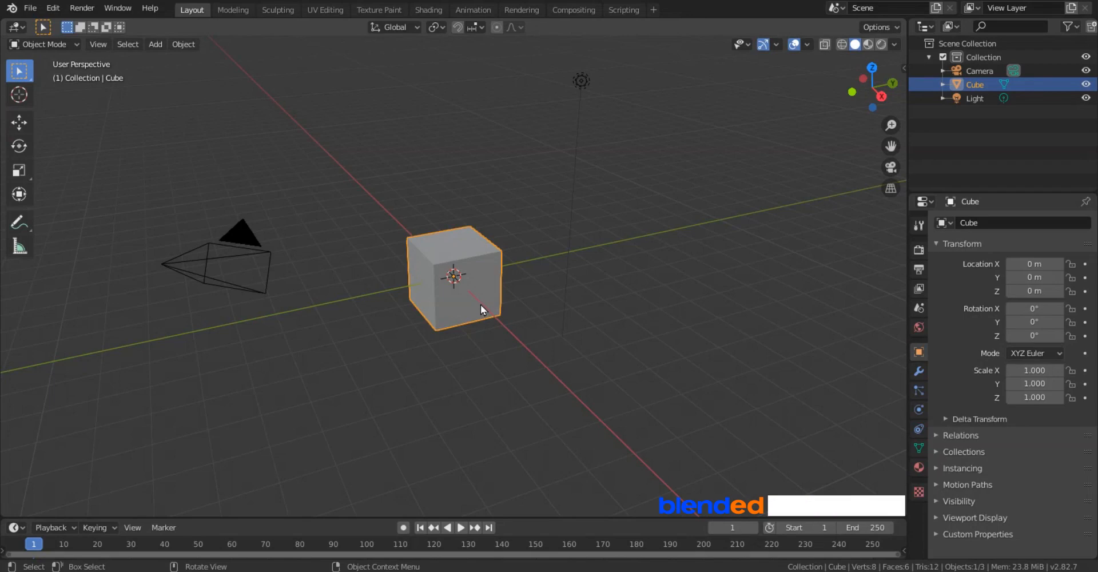
mouse_move(675, 323)
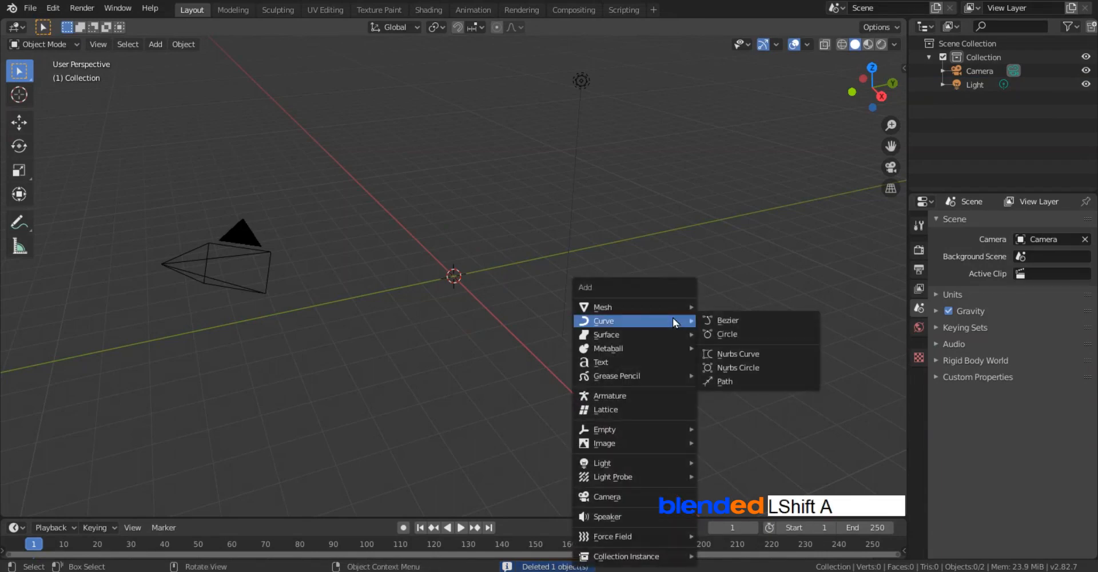
mouse_move(601, 306)
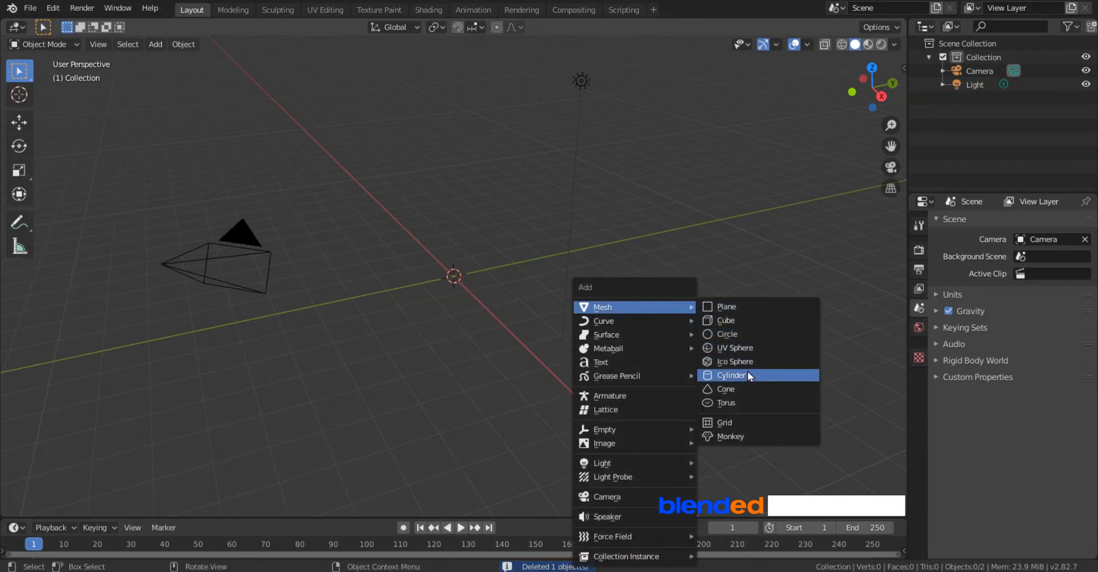
Add a cylinder with 8 vertices and Cap Fill Type Nothing, then enter Edit Mode.
left_click(730, 375)
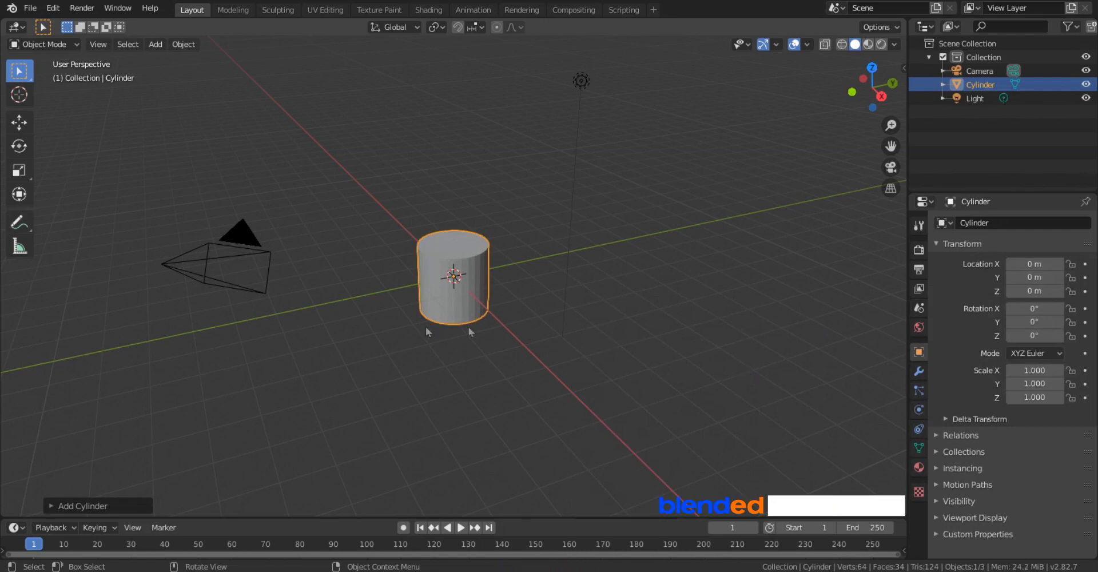
left_click(82, 505)
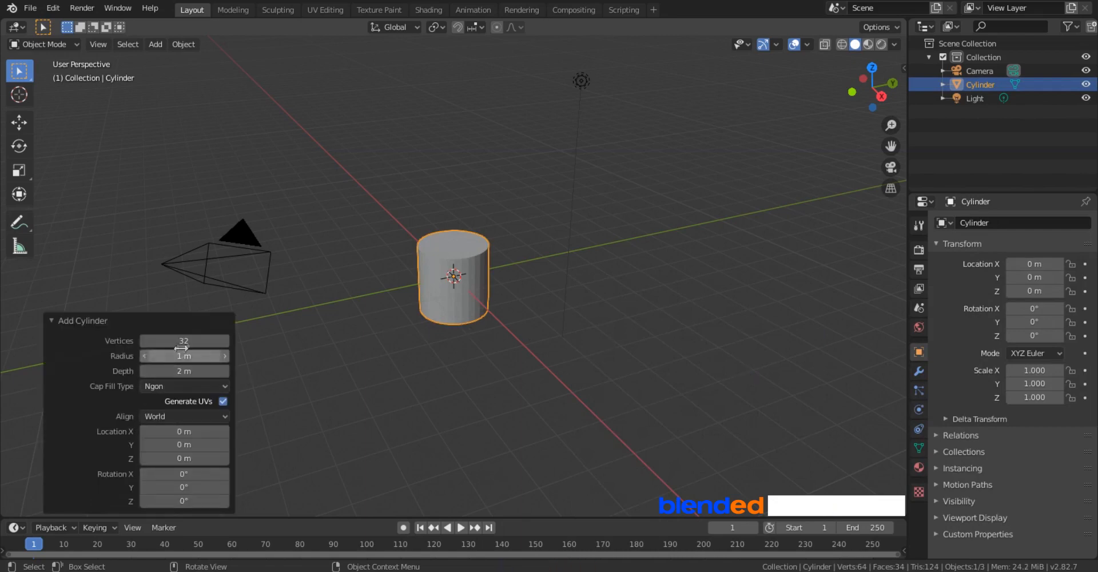
key("Numpad8")
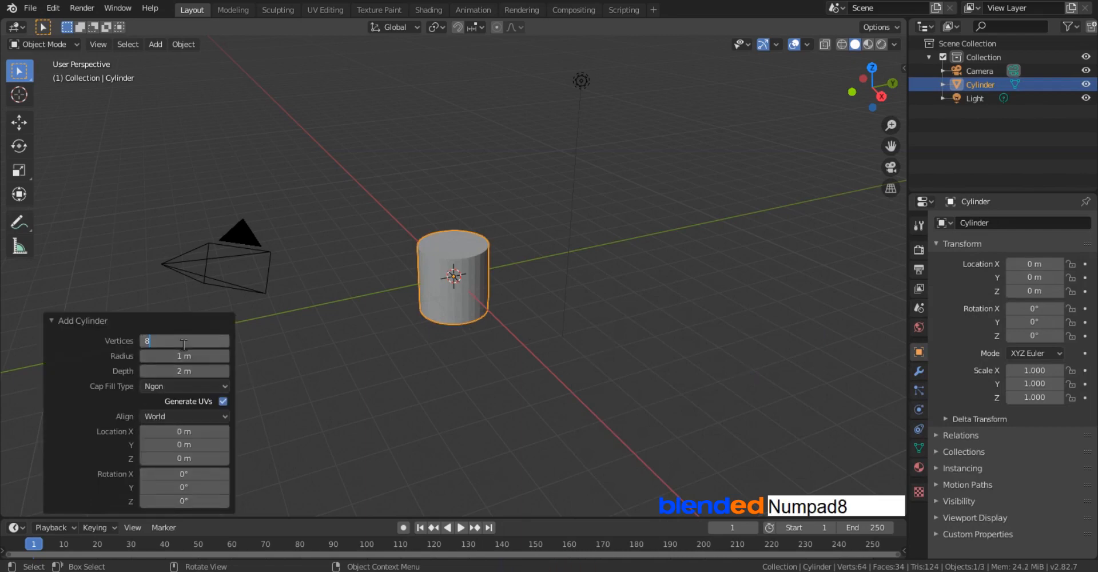
left_click(183, 386)
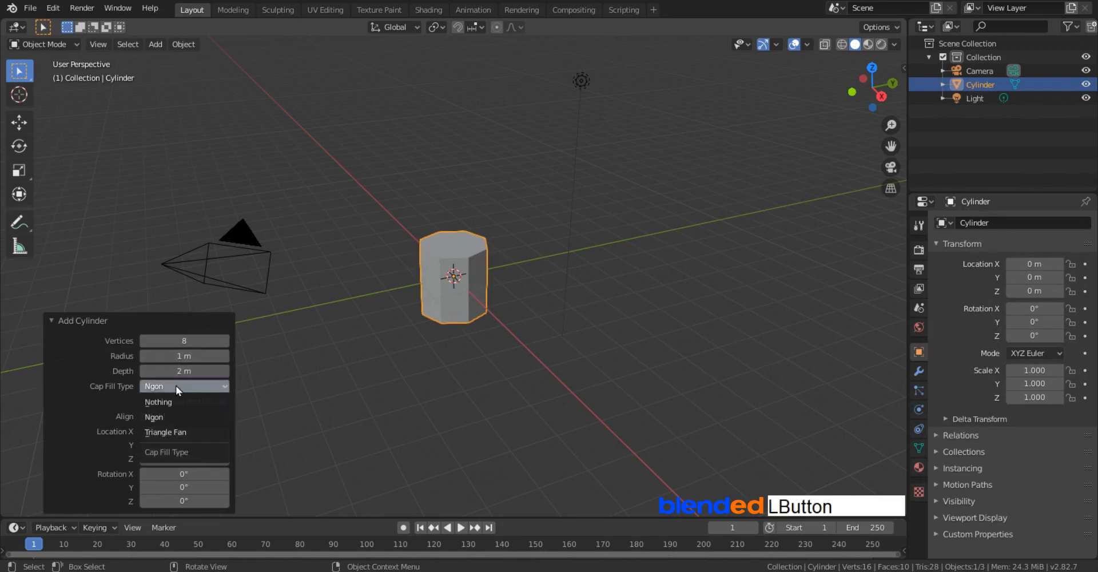
left_click(158, 402)
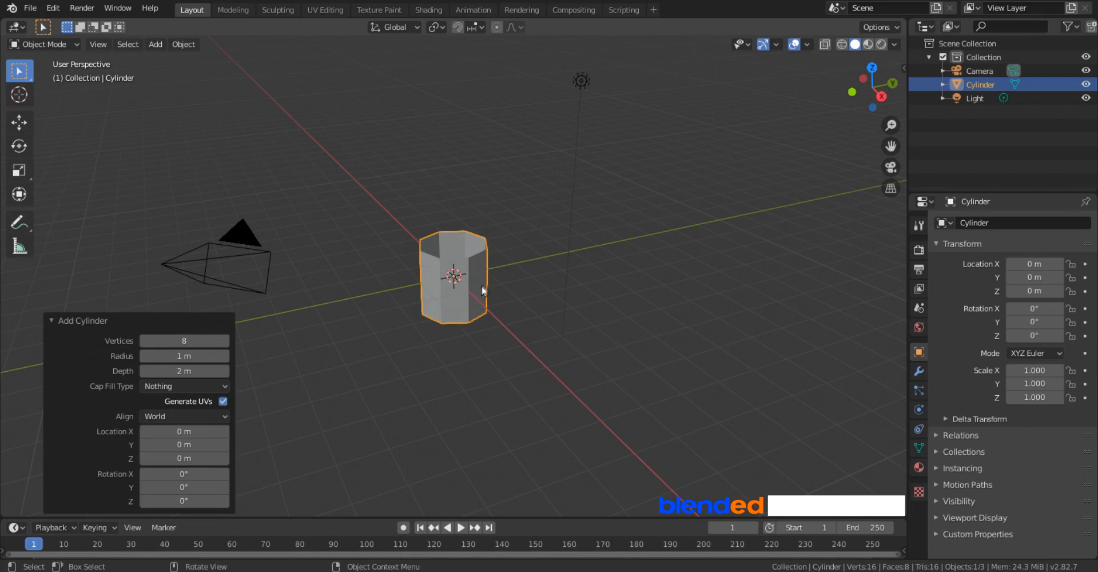
key("Tab")
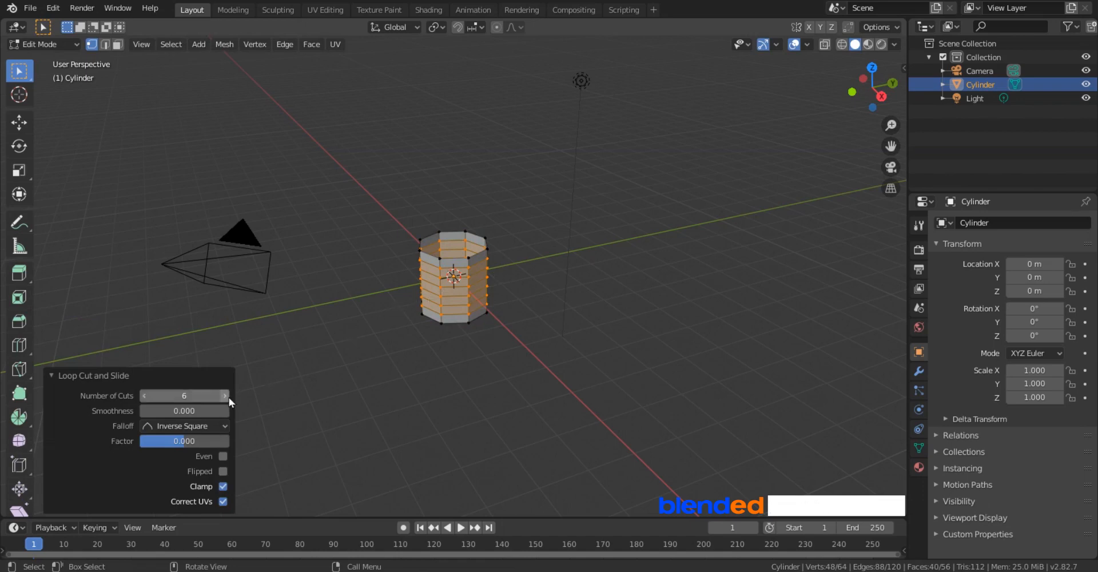
Raise the loop cut's Number of Cuts to 10 and collapse the operator panel.
left_click(224, 396)
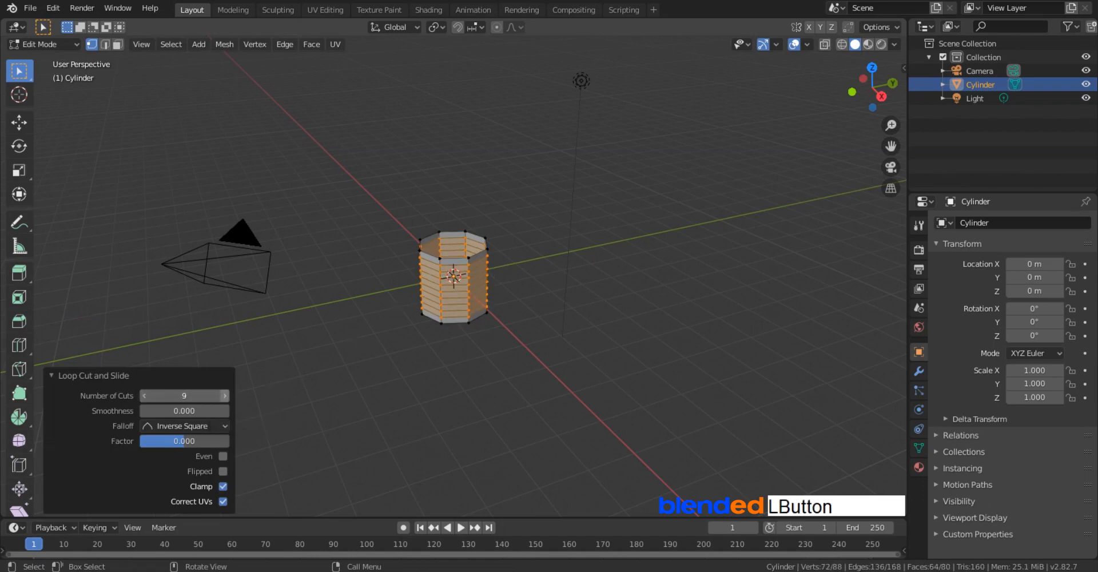
left_click(224, 396)
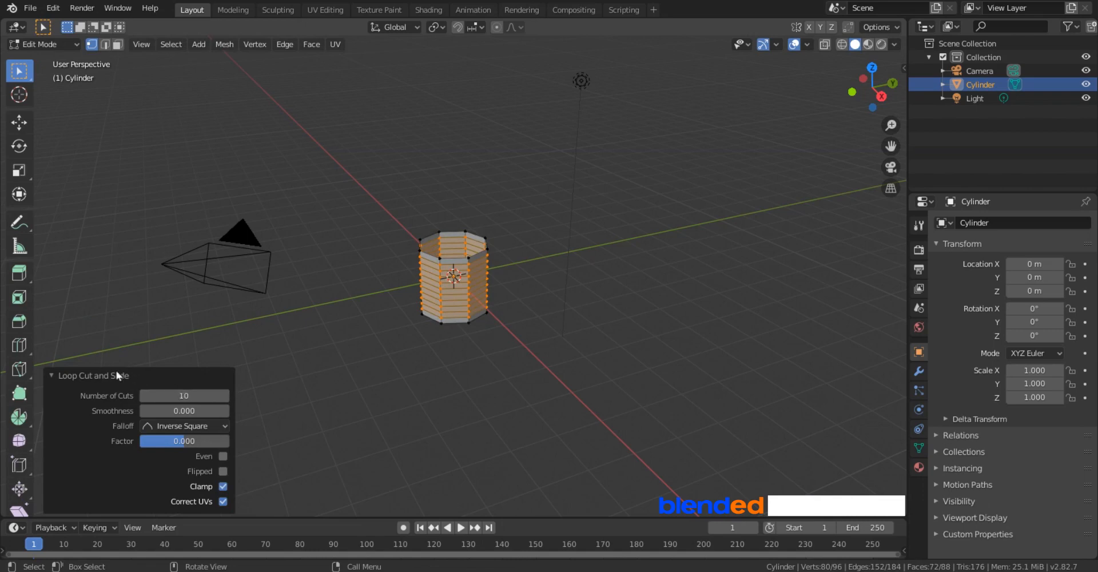
left_click(53, 375)
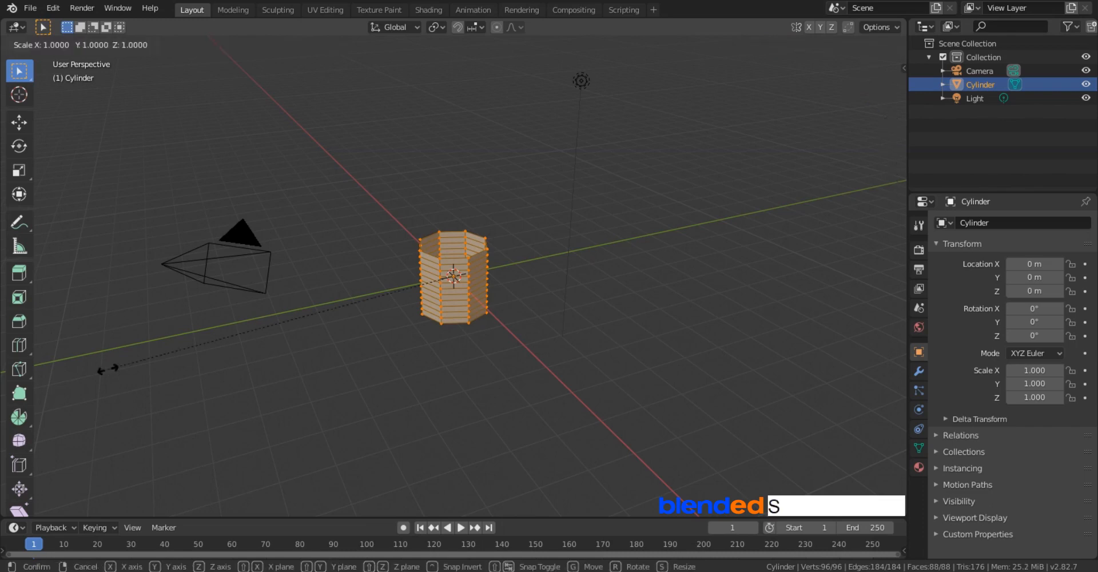
Scale the mesh by 0.1 on X and Y only, leaving the height unchanged.
key("z")
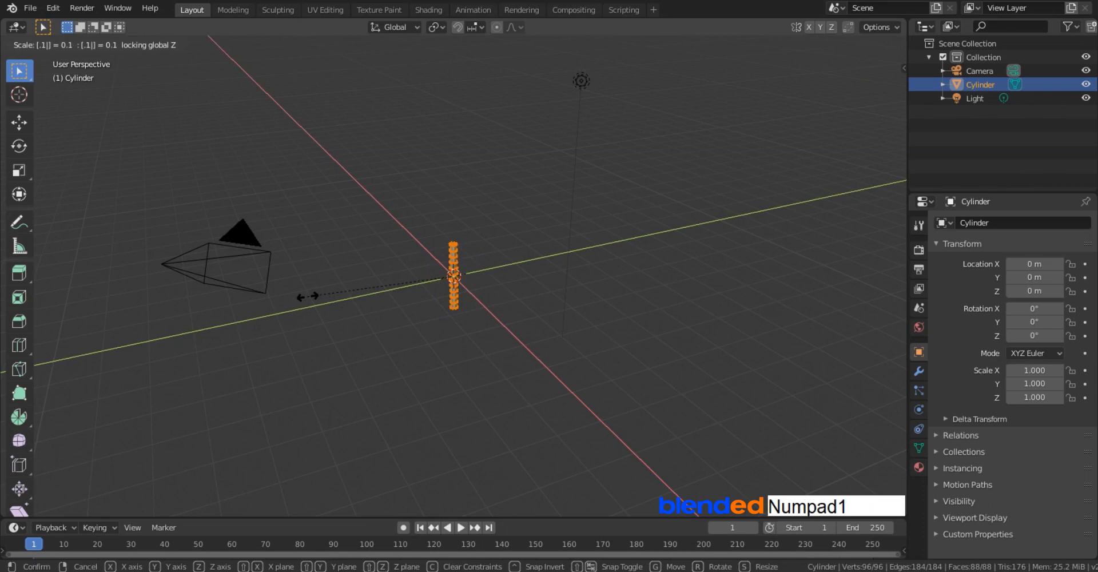
key("Enter")
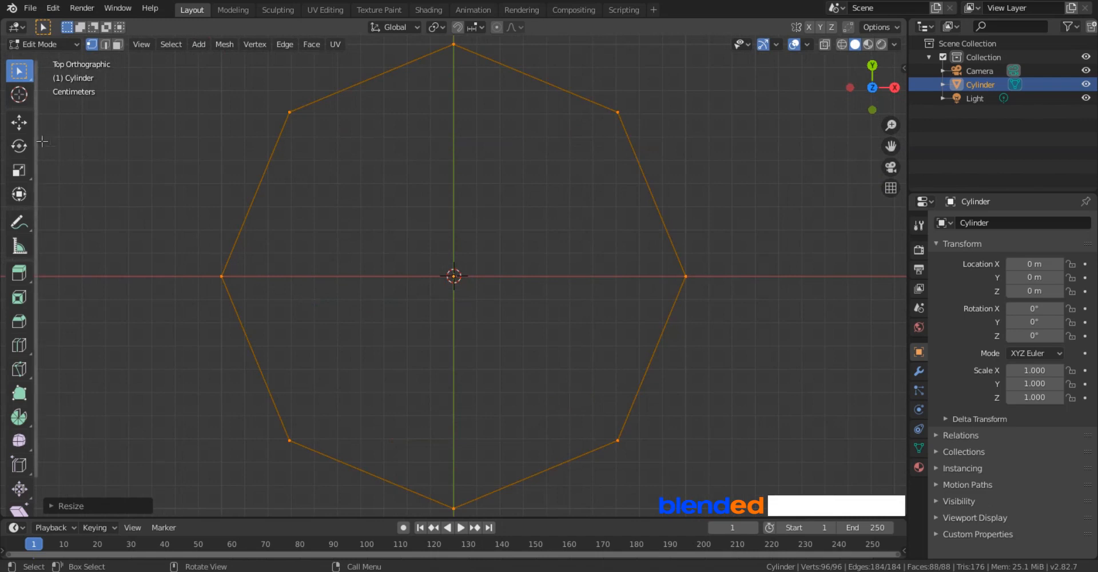
Move the mesh so its edge sits on the origin, return to Object Mode and apply Shade Smooth.
left_click(19, 122)
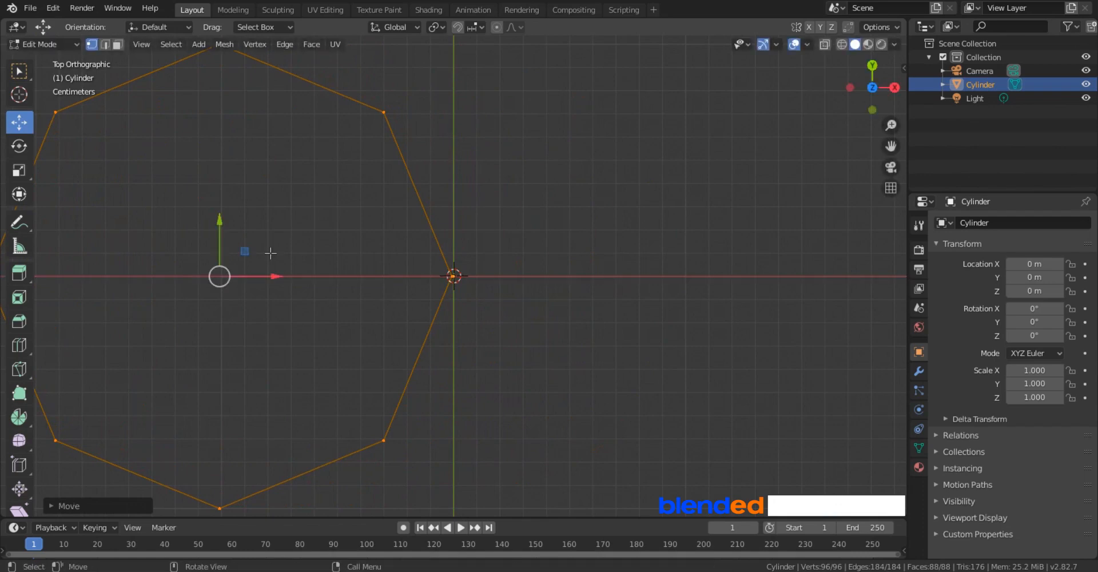
mouse_move(463, 306)
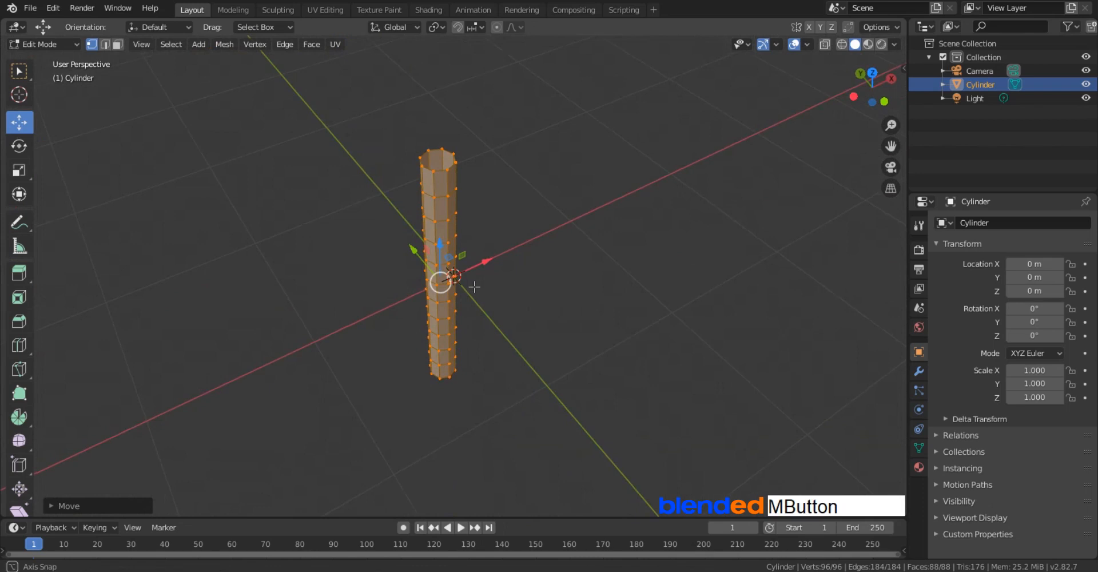
key("Tab")
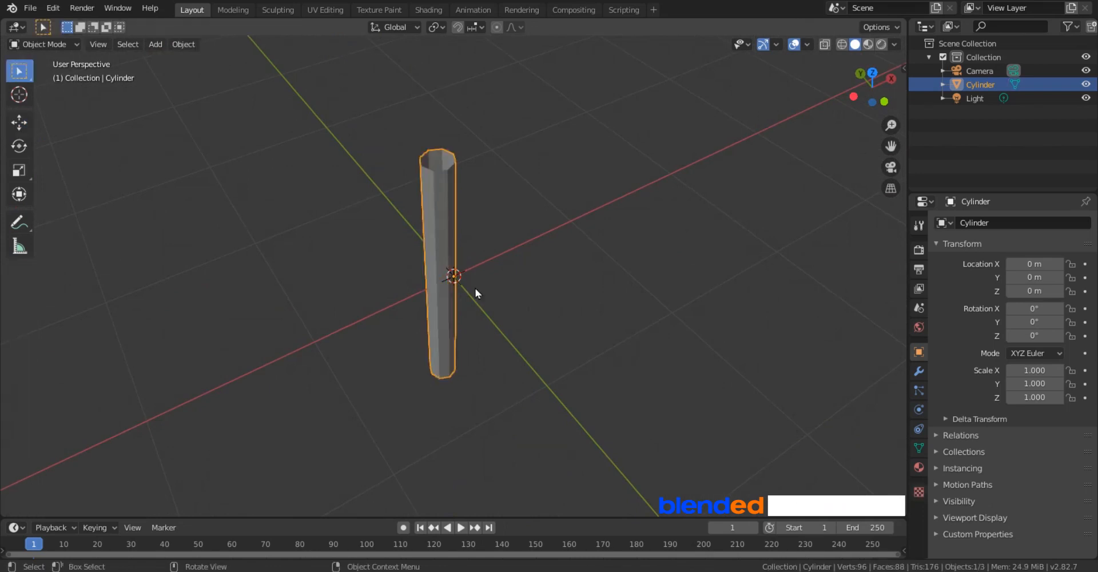
right_click(477, 291)
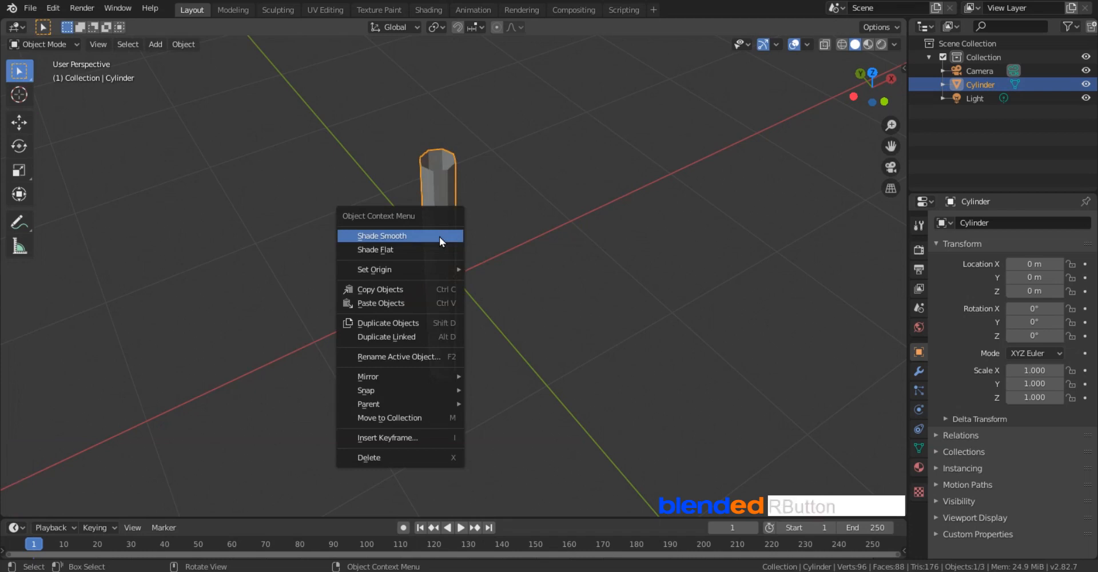
left_click(382, 236)
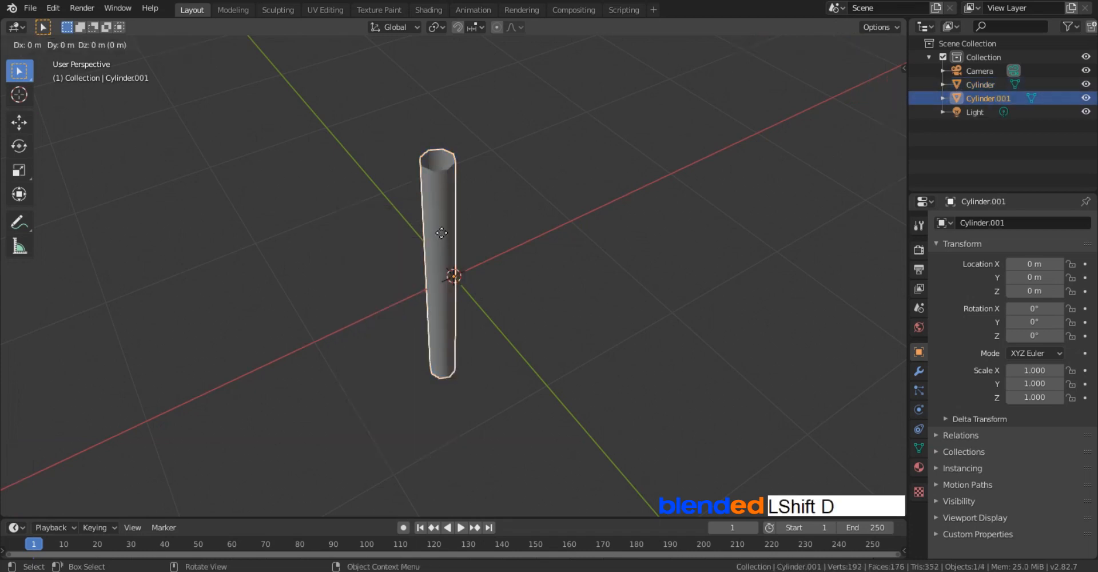
Keep the duplicate in place, rotate it 180 degrees about Z and select the original as well.
left_click_drag(442, 233, 498, 208)
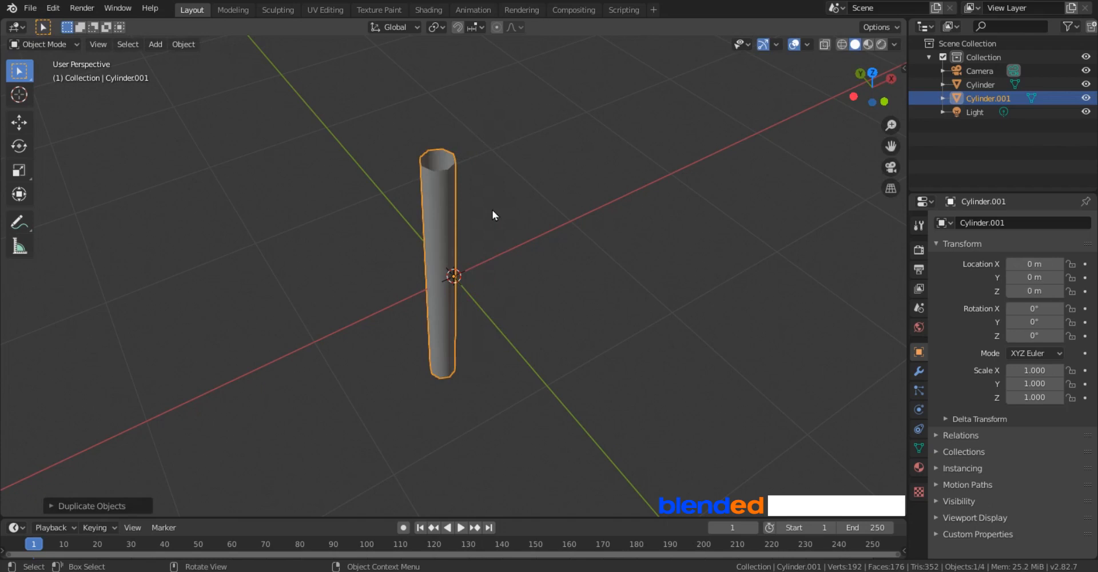
key("r")
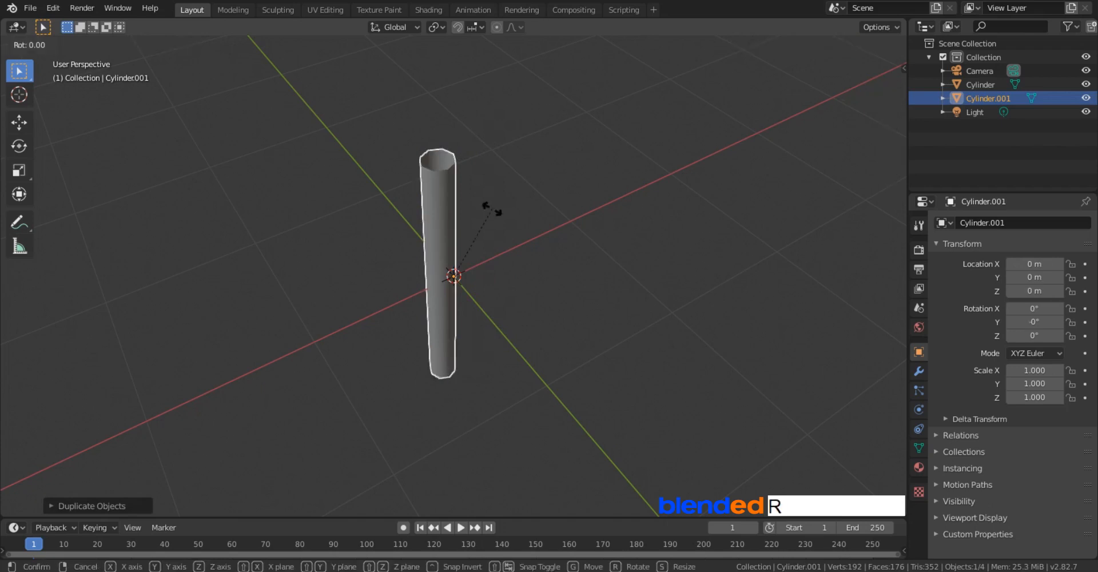
key("Numpad8")
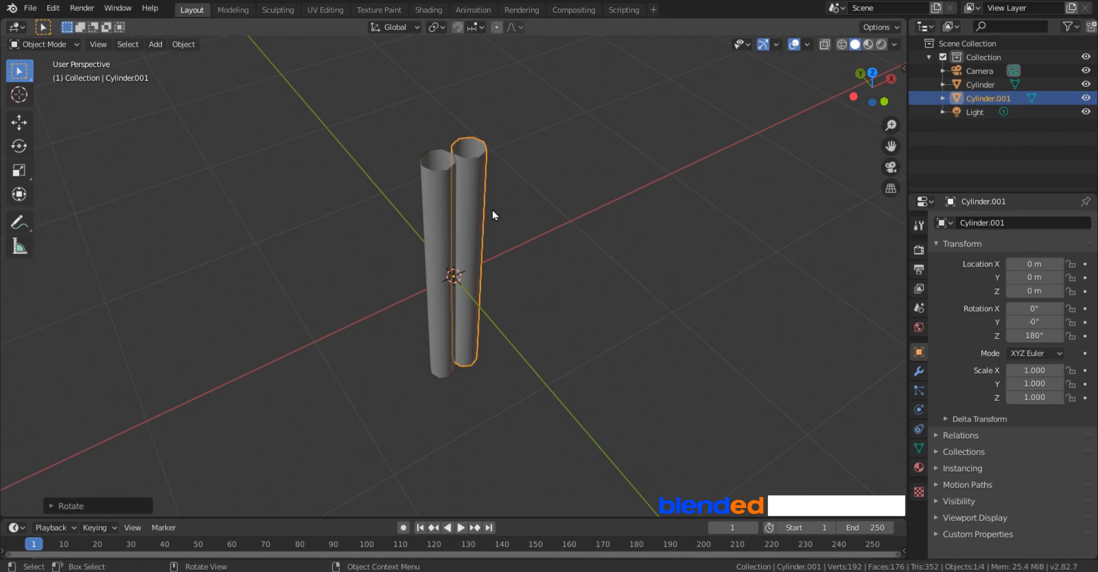
left_click(435, 222)
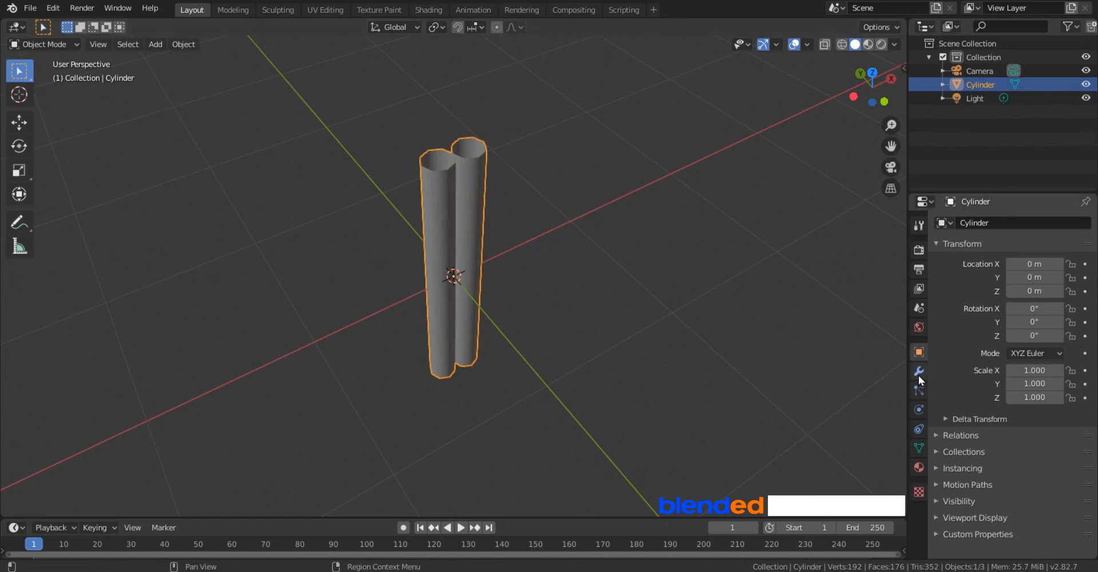
Show the Modifier Properties for the joined two-tube object.
left_click(1012, 222)
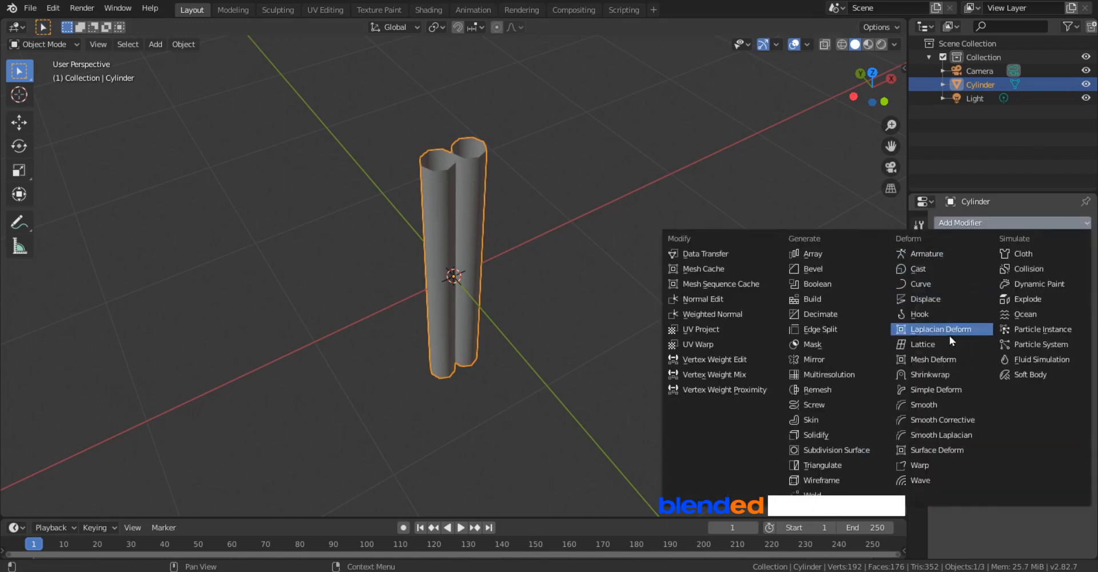
Add a Simple Deform twist modifier on the Z axis with a 360 degree angle.
left_click(936, 389)
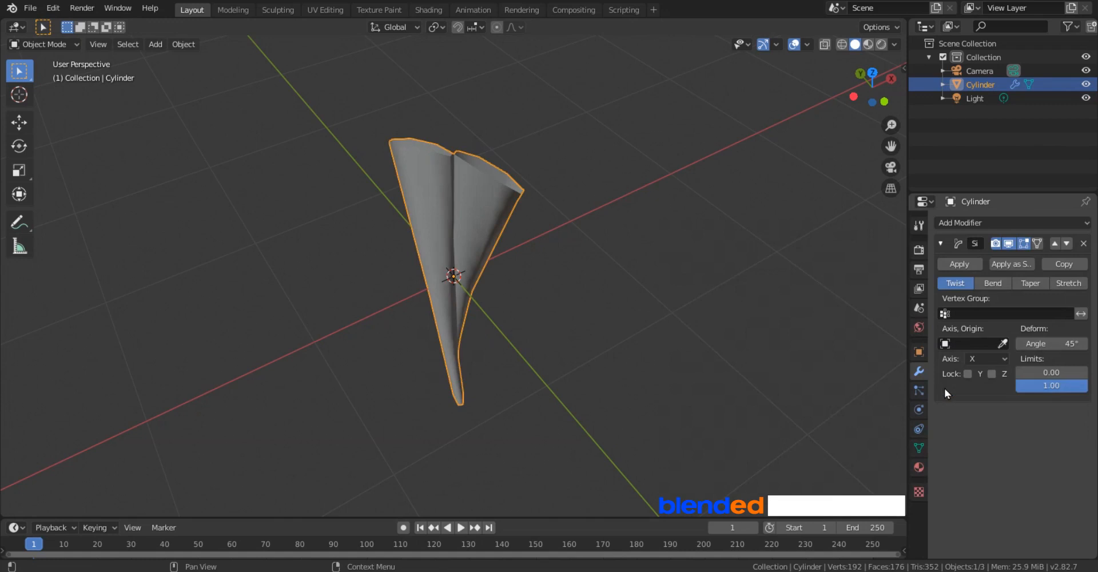
left_click(984, 358)
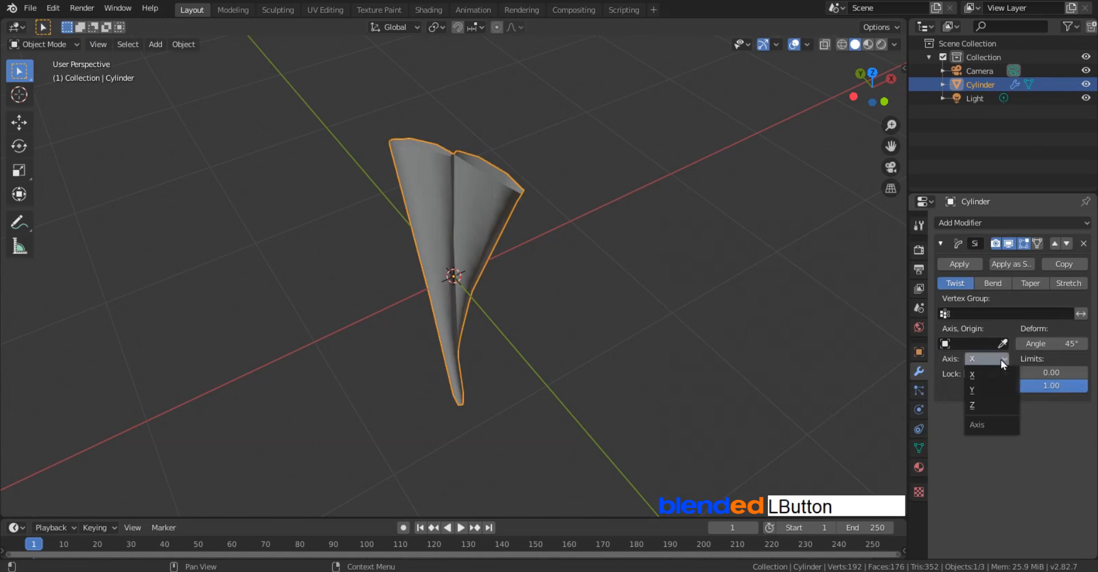
left_click(971, 404)
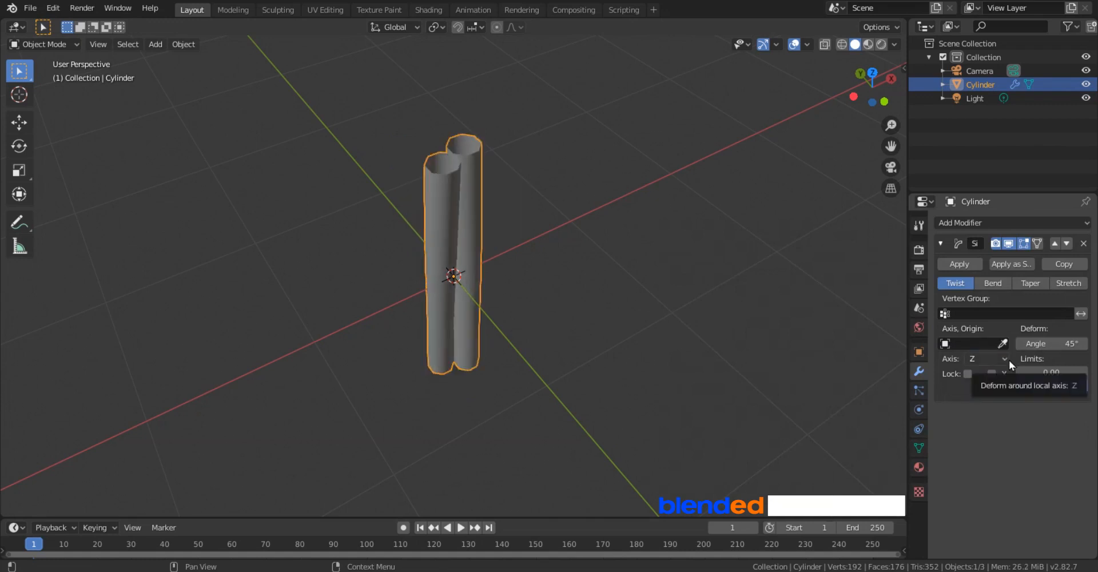
left_click(1051, 343)
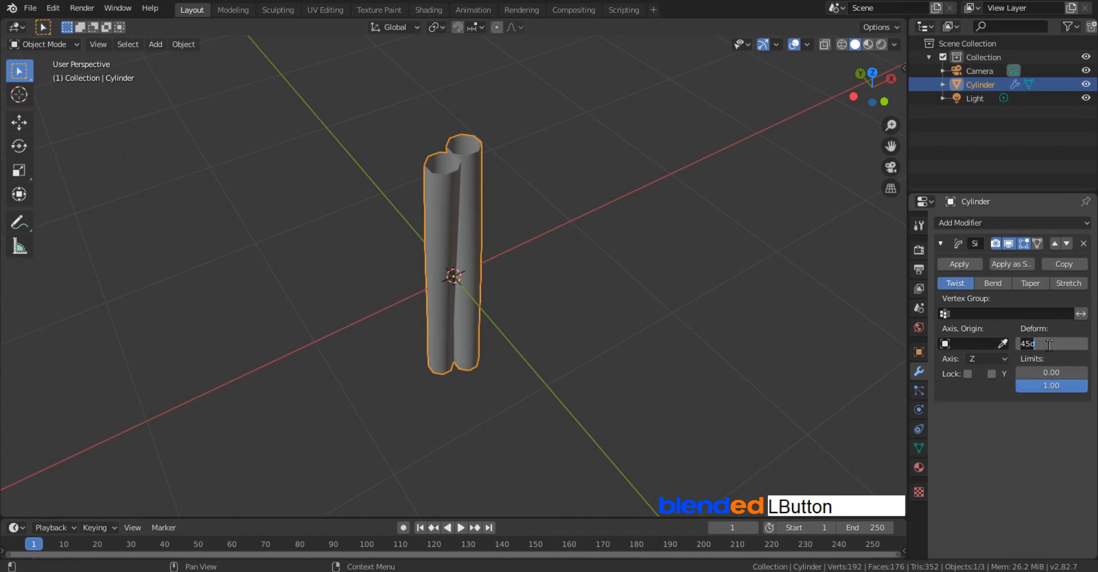
type("360°")
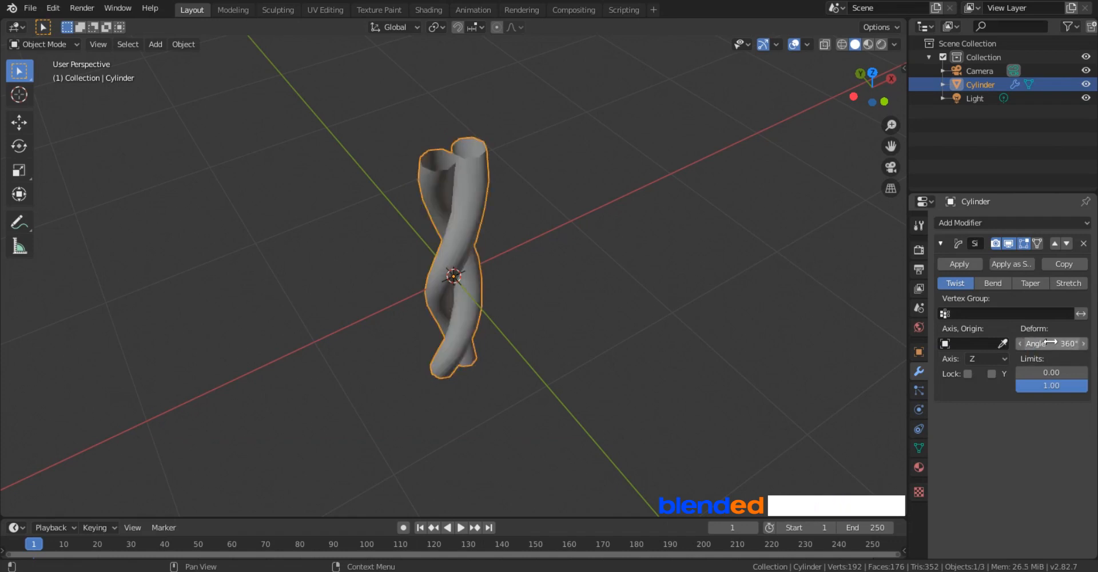
left_click(1011, 222)
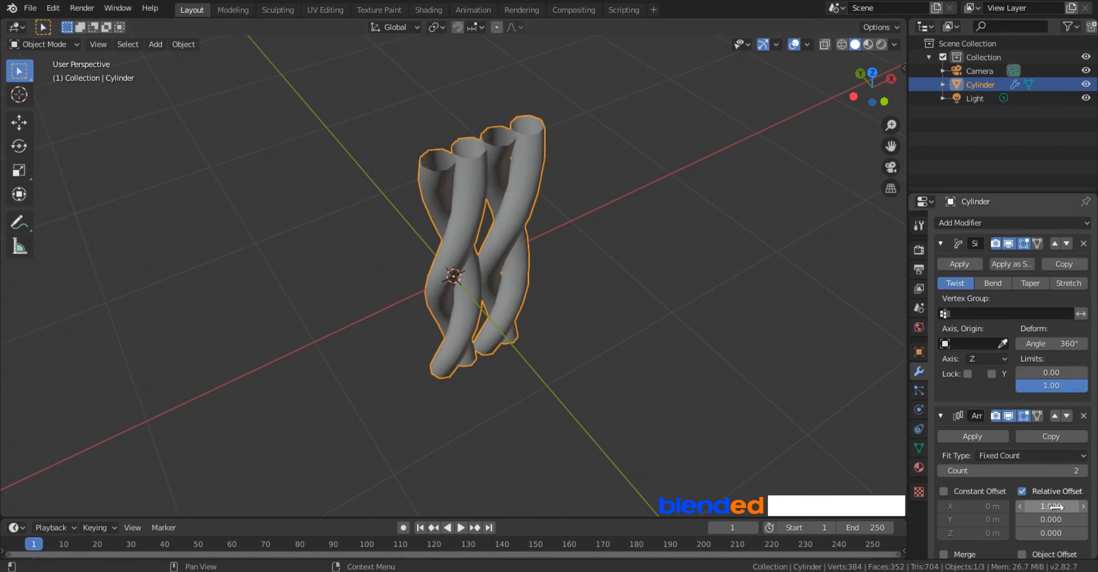
Set the Array modifier to 10 copies offset along Z and apply the Simple Deform modifier.
type("0")
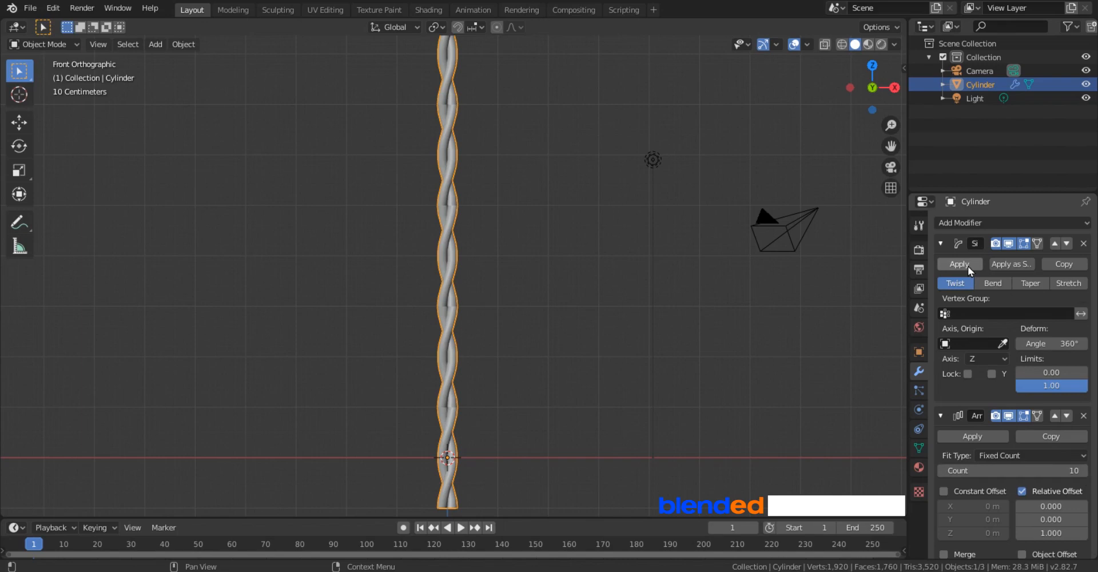
left_click(958, 264)
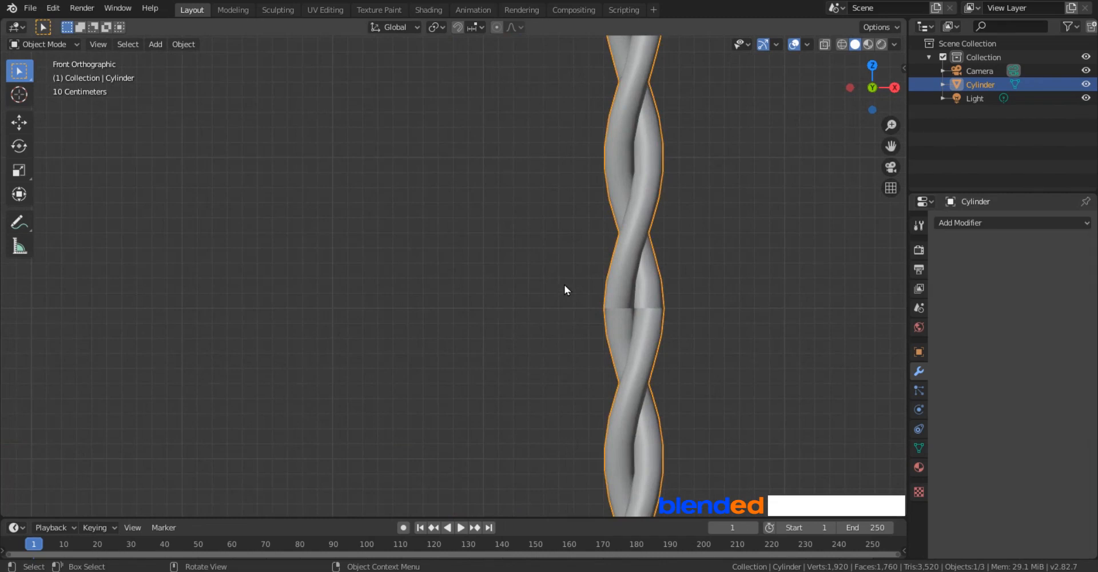
In Edit Mode merge the cable's vertices by distance, then return to Object Mode.
key("Tab")
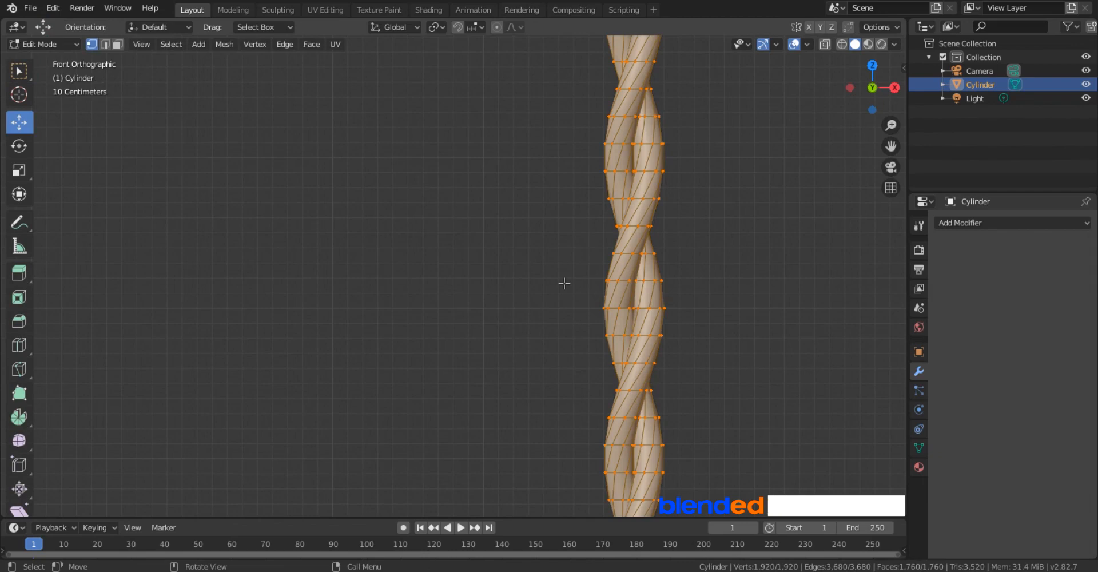
left_click(255, 44)
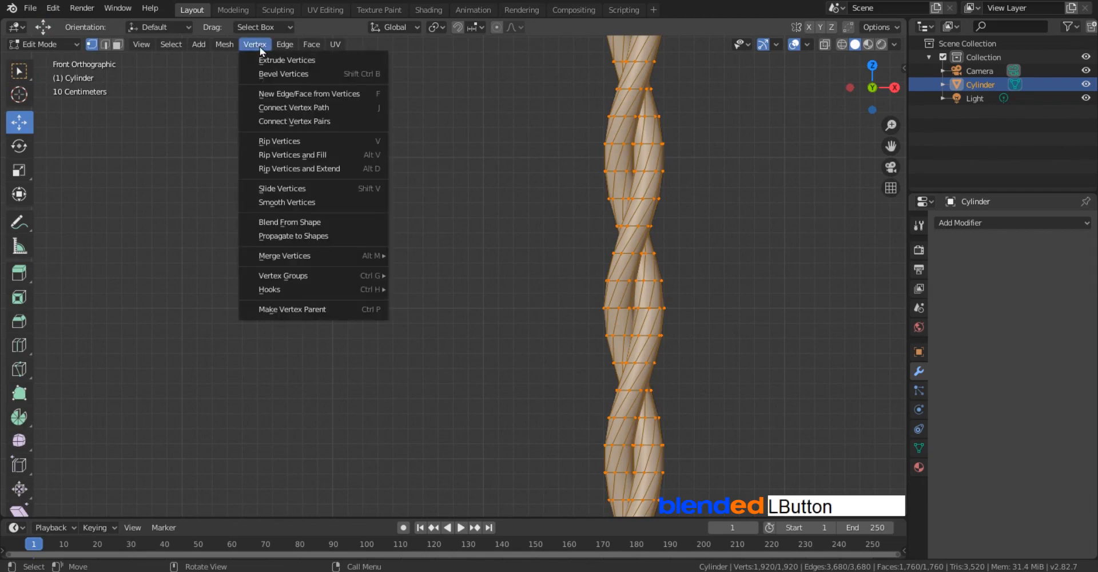
mouse_move(283, 255)
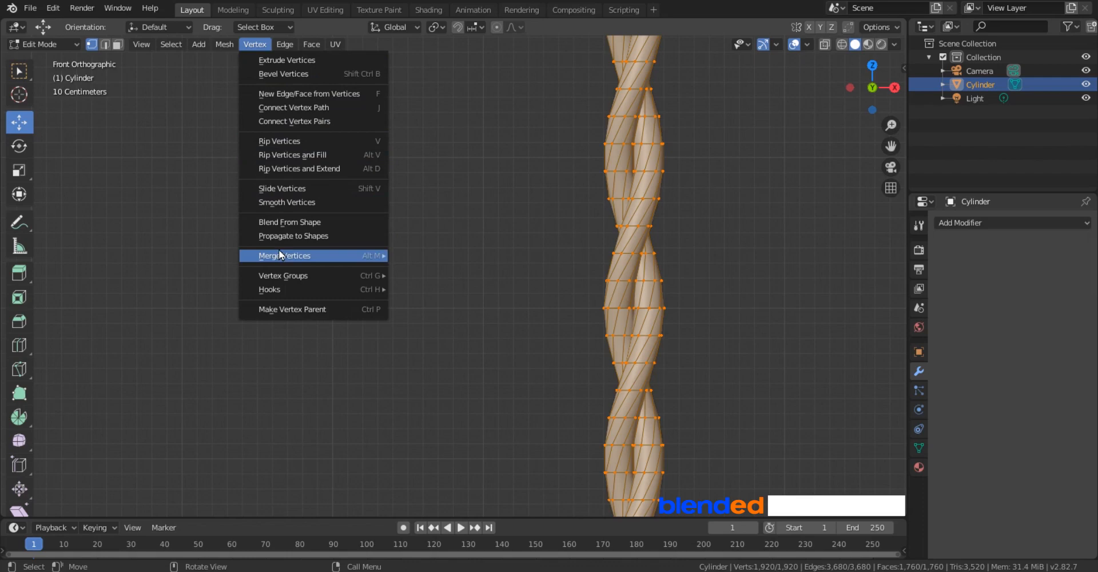
left_click(283, 255)
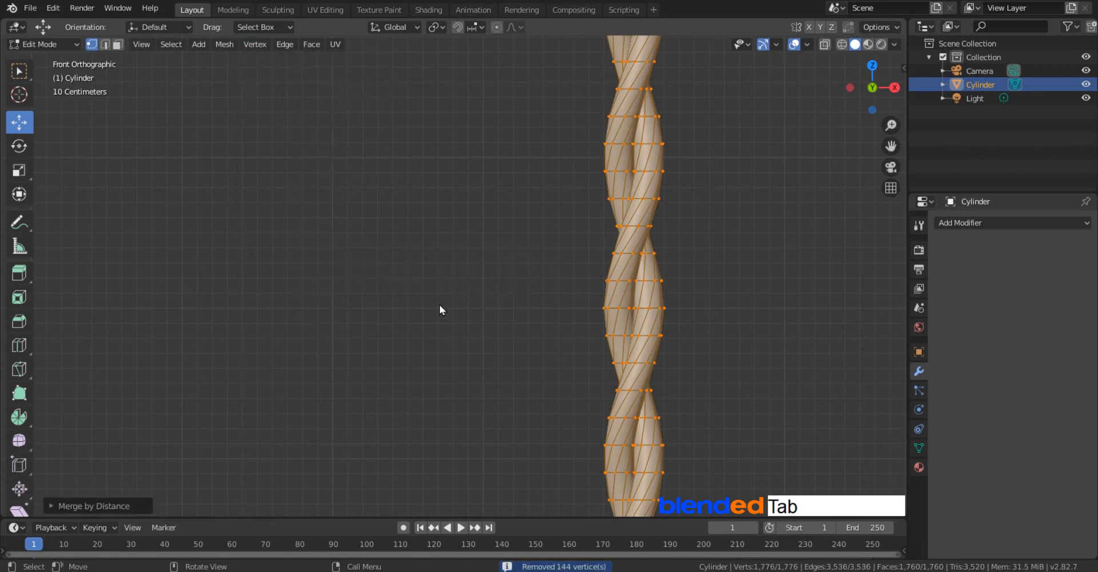
key("Tab")
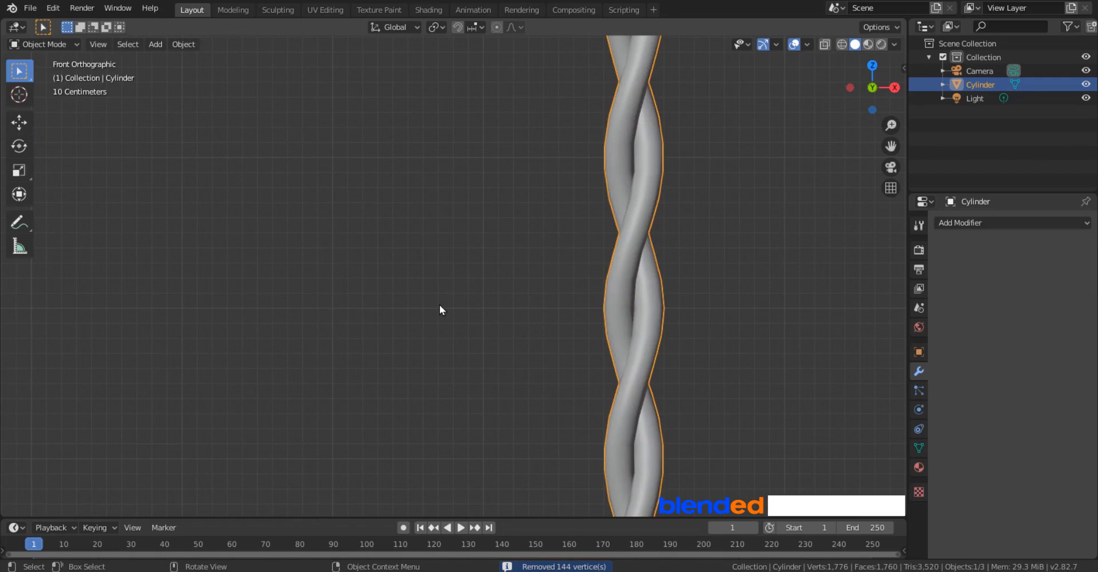
mouse_move(457, 310)
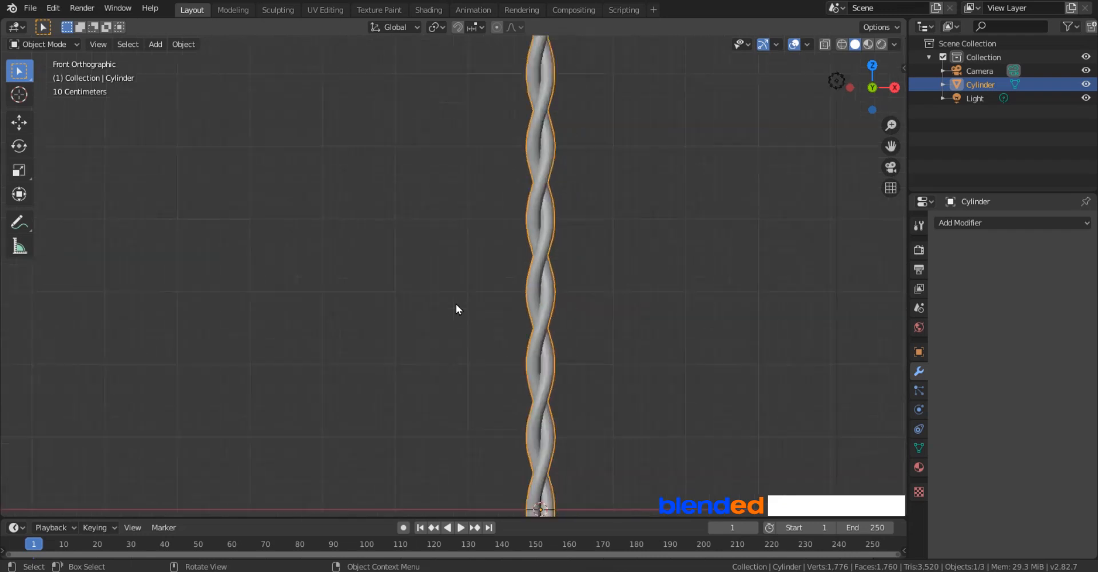
Orbit to a perspective view and scale the new Bezier curve up by 10.
left_click_drag(455, 309, 594, 200)
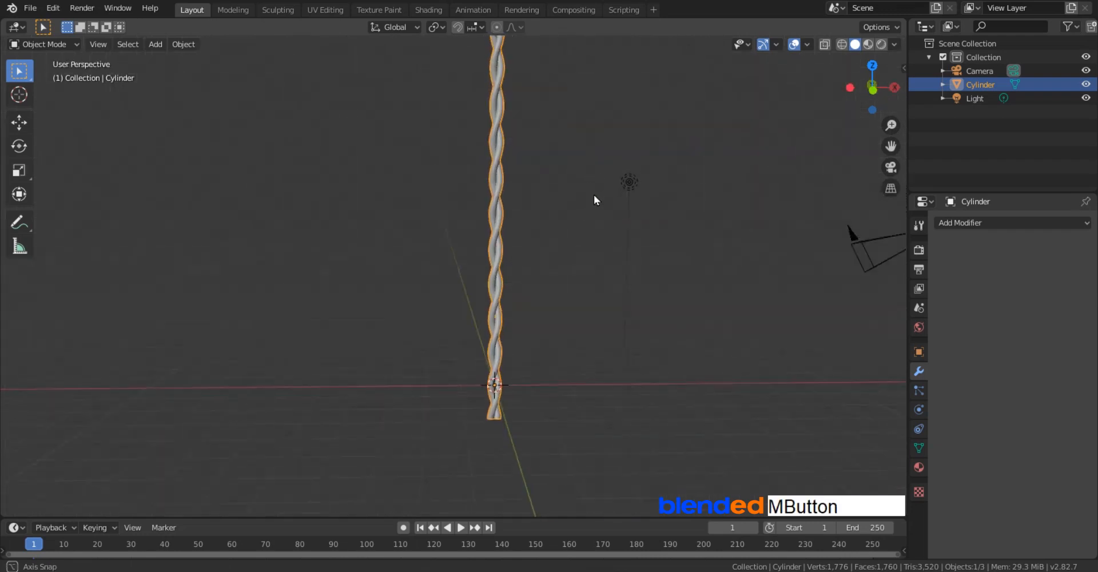
left_click_drag(595, 199, 619, 292)
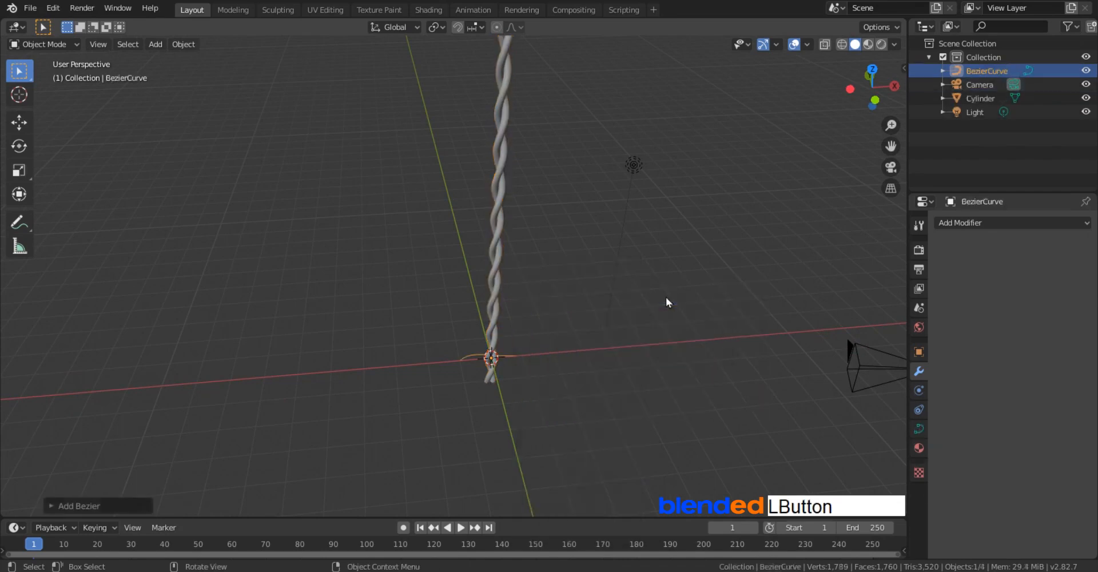
key("s")
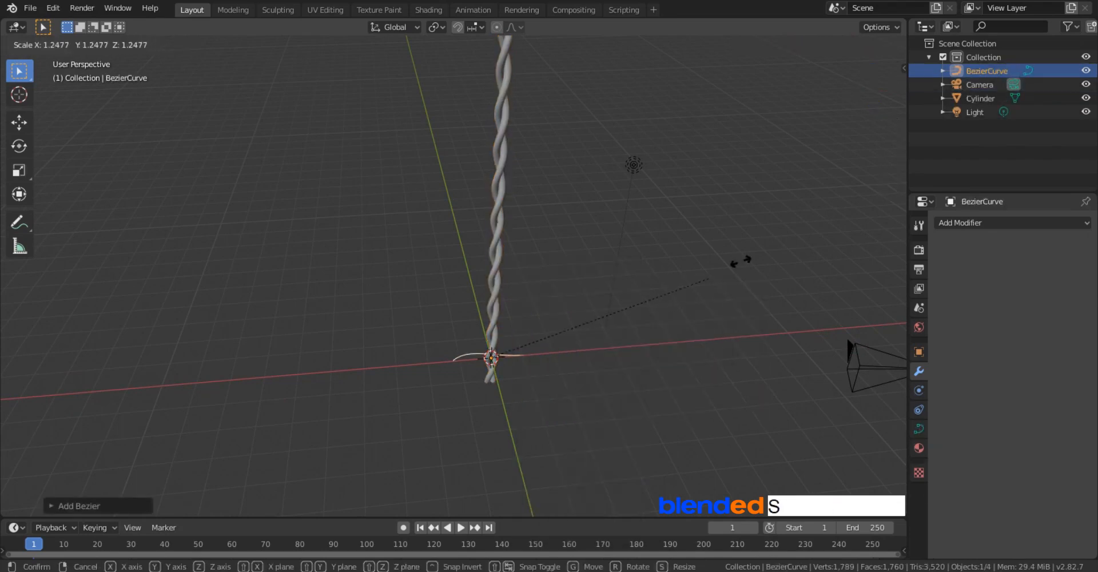
type("10")
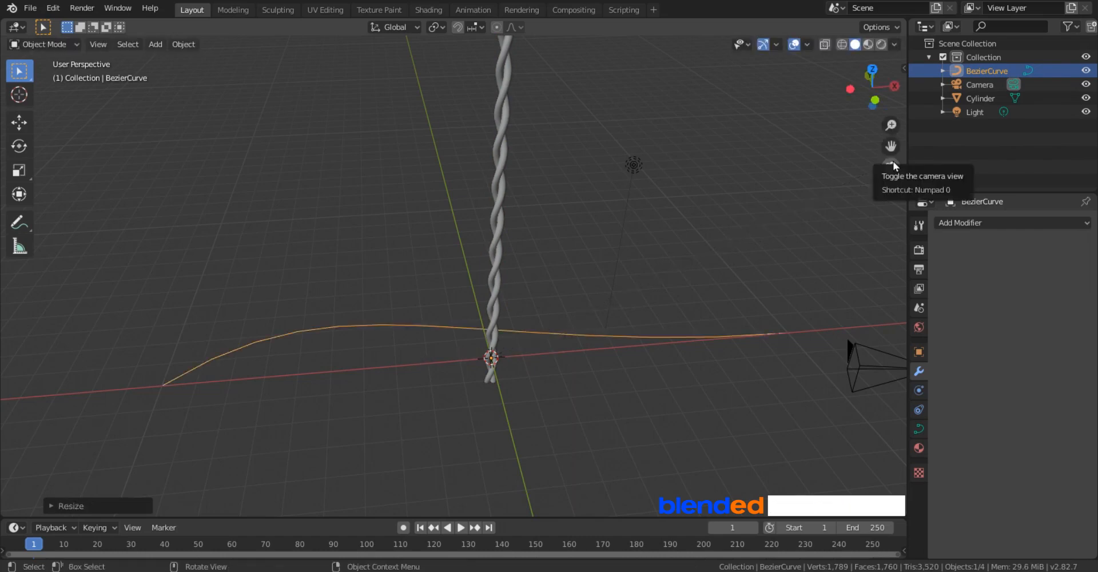
mouse_move(506, 197)
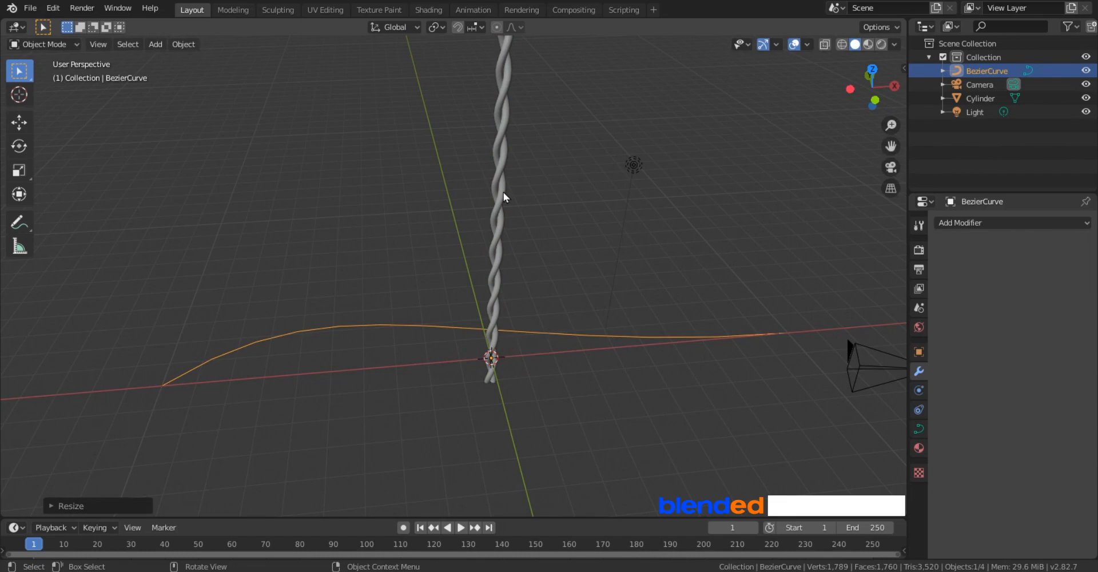
Add a Curve modifier to the Cylinder targeting BezierCurve with deformation axis Z.
left_click(980, 99)
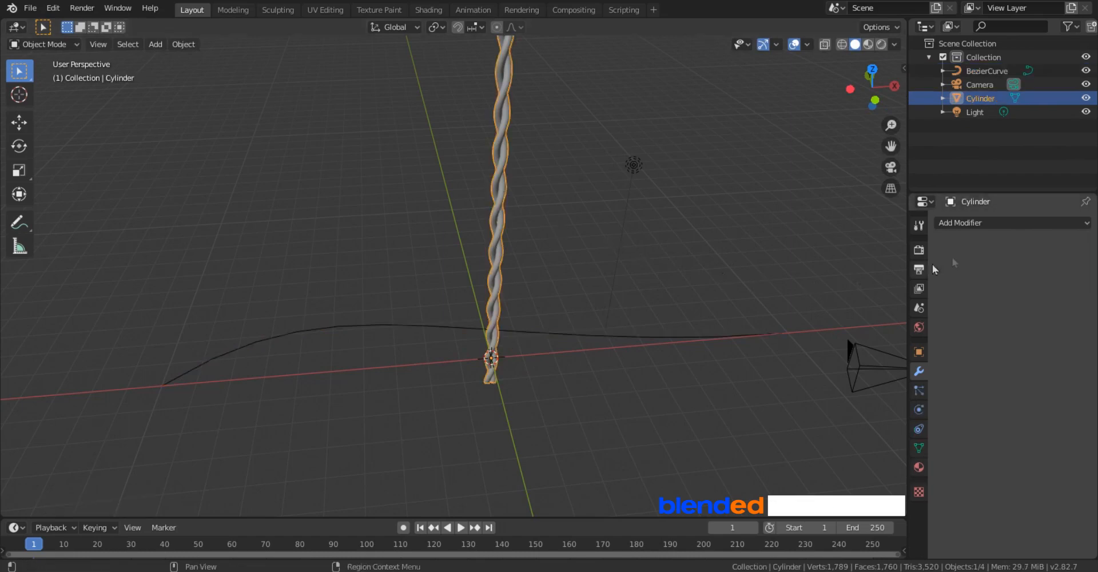
left_click(1012, 222)
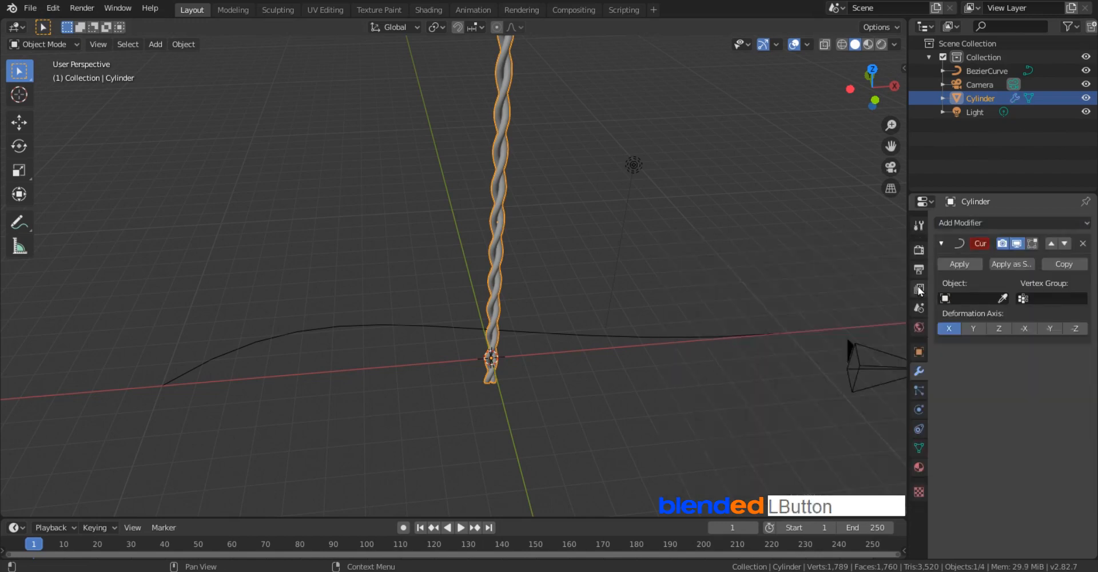
left_click(973, 299)
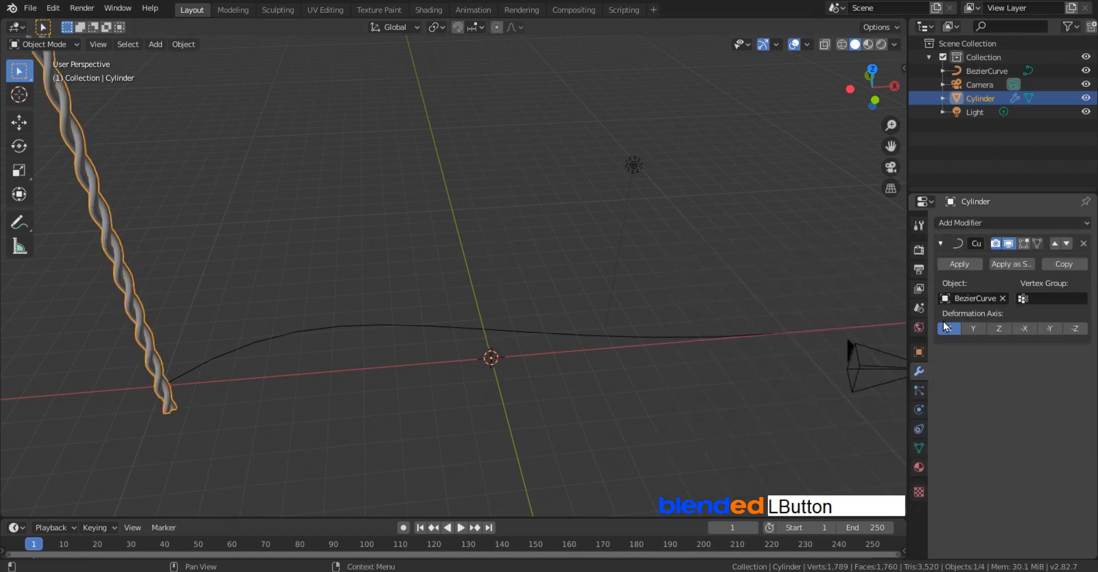
left_click(998, 328)
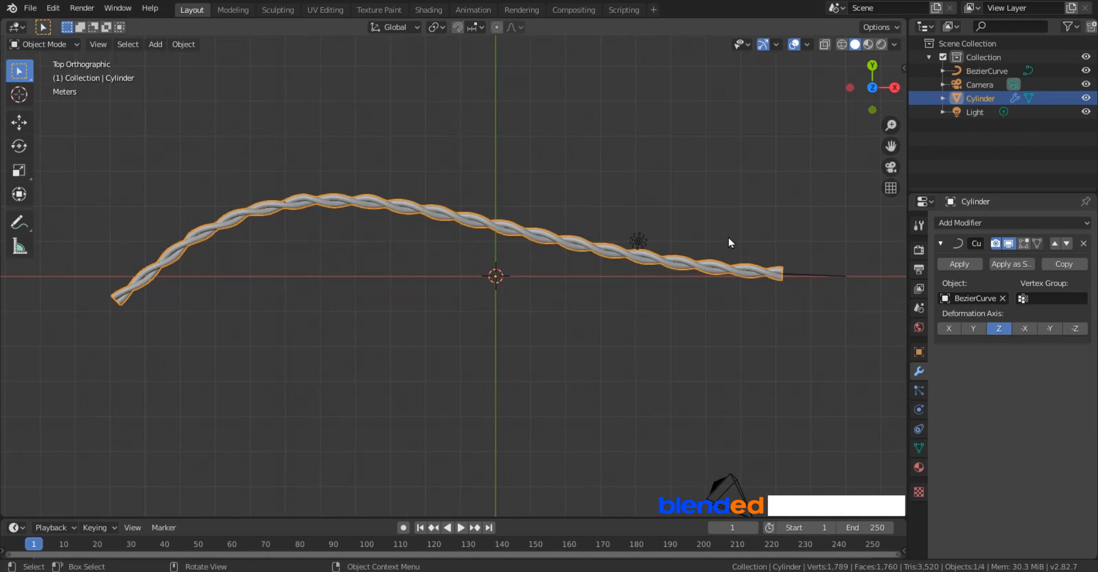
mouse_move(818, 231)
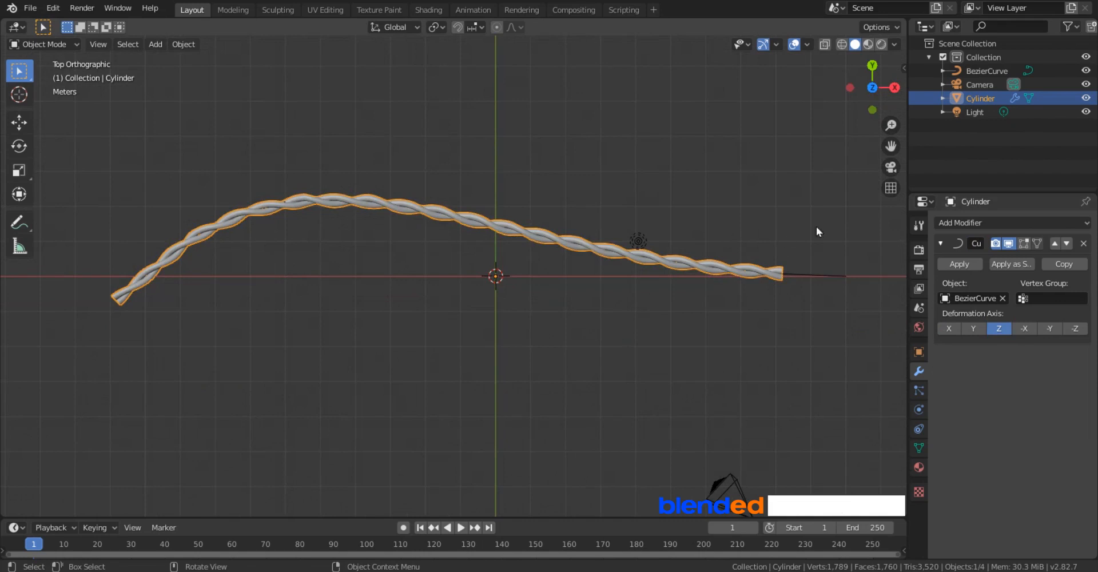
Move the Bezier control points so the cable sags downward into a U shape.
left_click(986, 71)
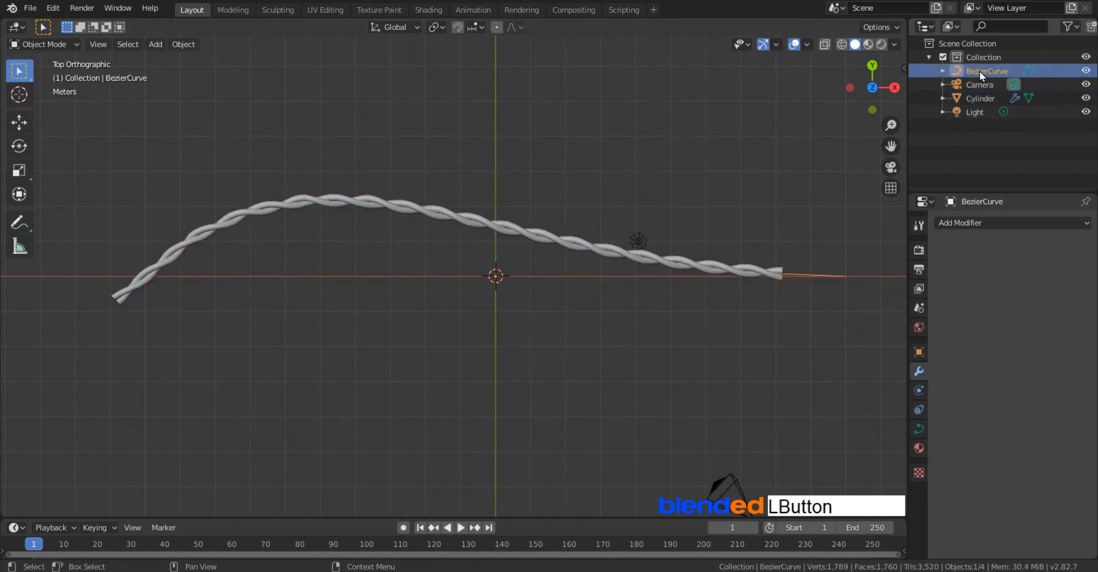
key("Tab")
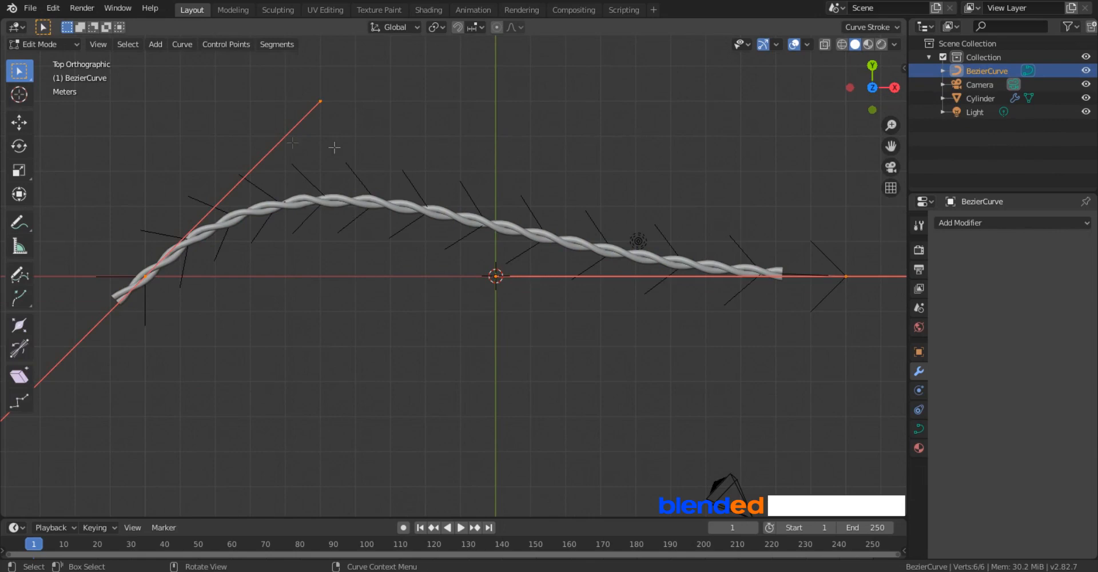
left_click(20, 121)
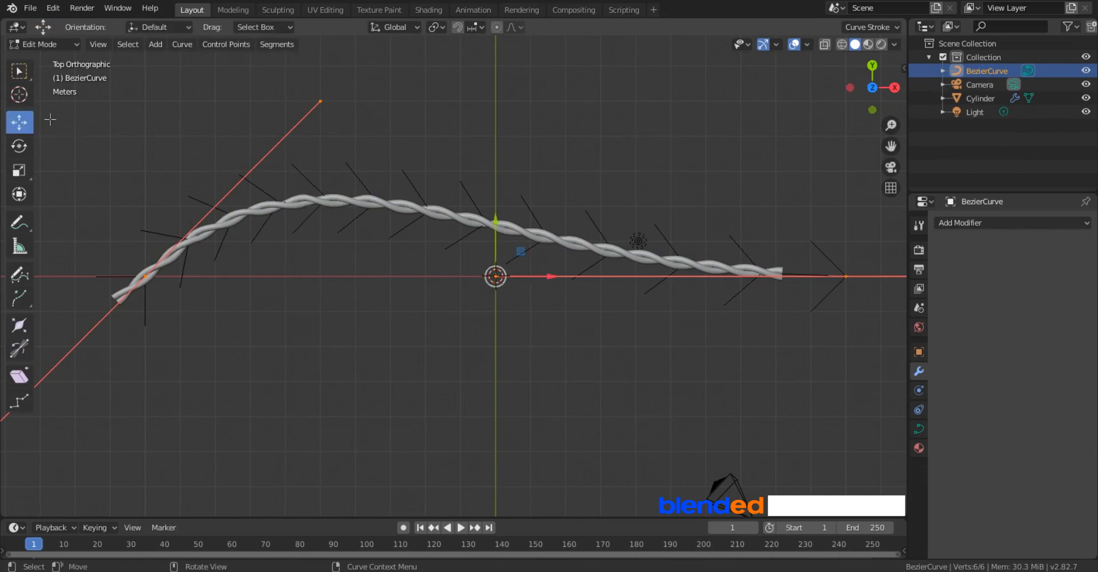
left_click(320, 102)
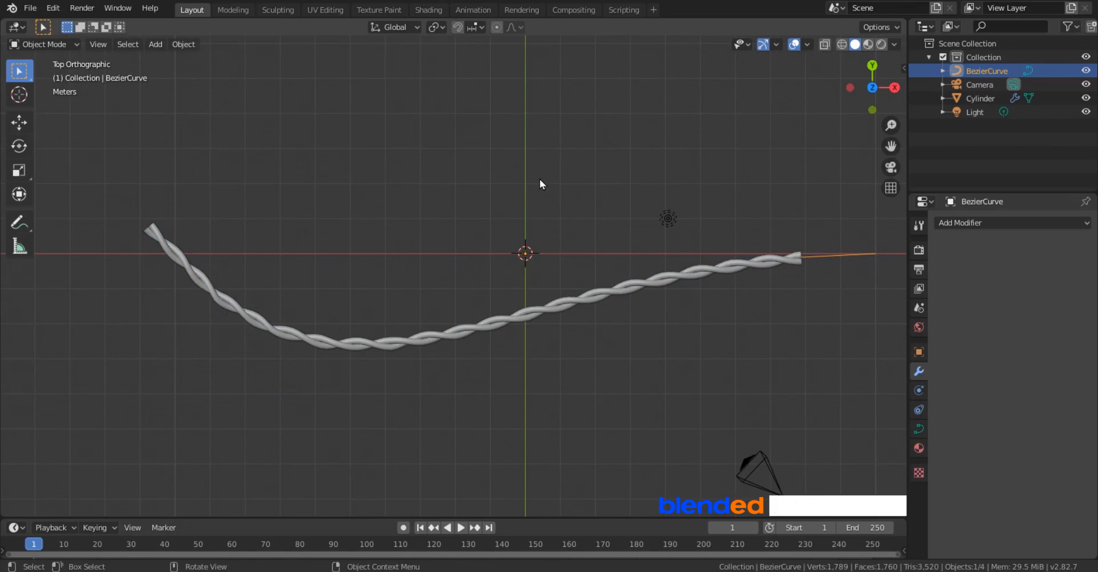
mouse_move(460, 253)
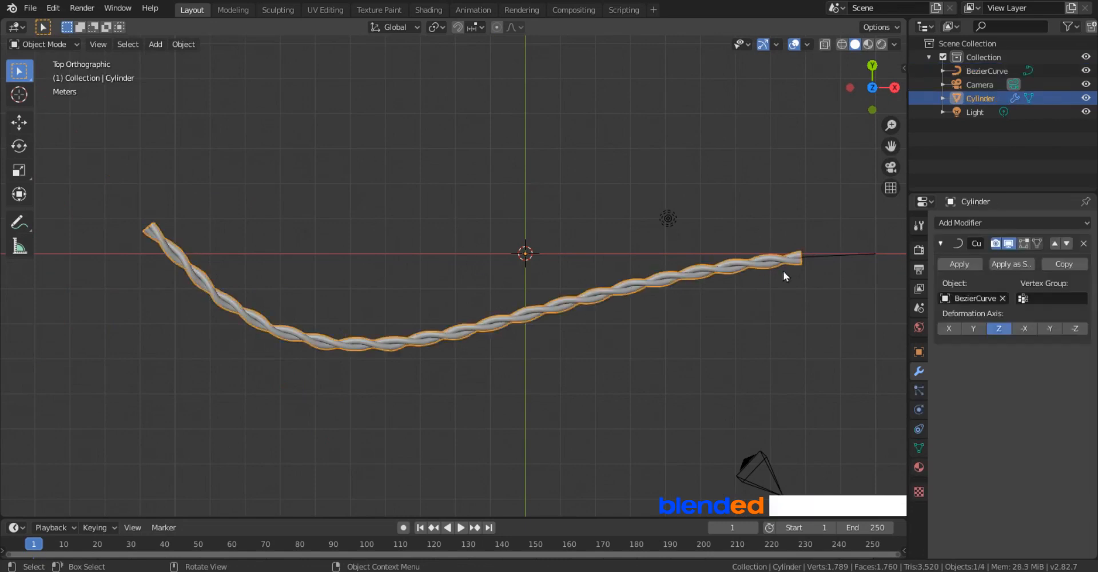
Apply the Curve modifier on the Cylinder, then delete the BezierCurve object.
left_click(960, 263)
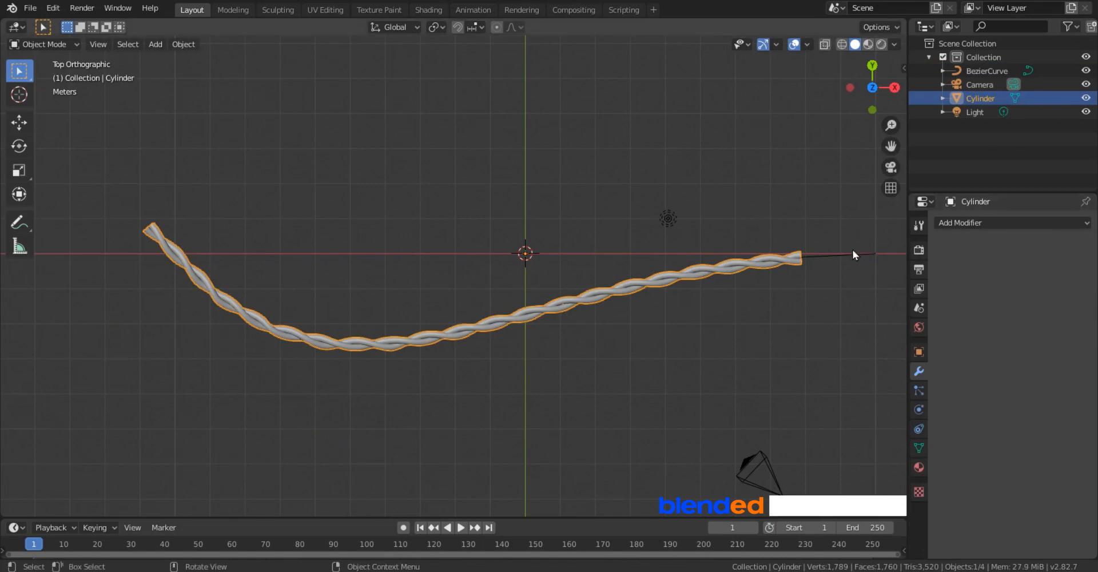
left_click(987, 71)
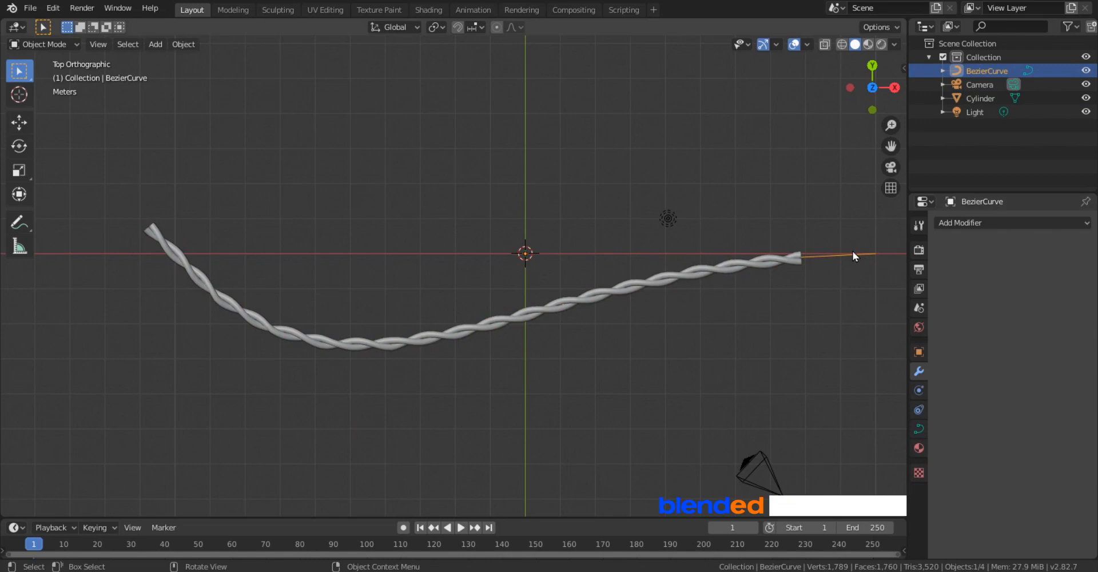
key("X")
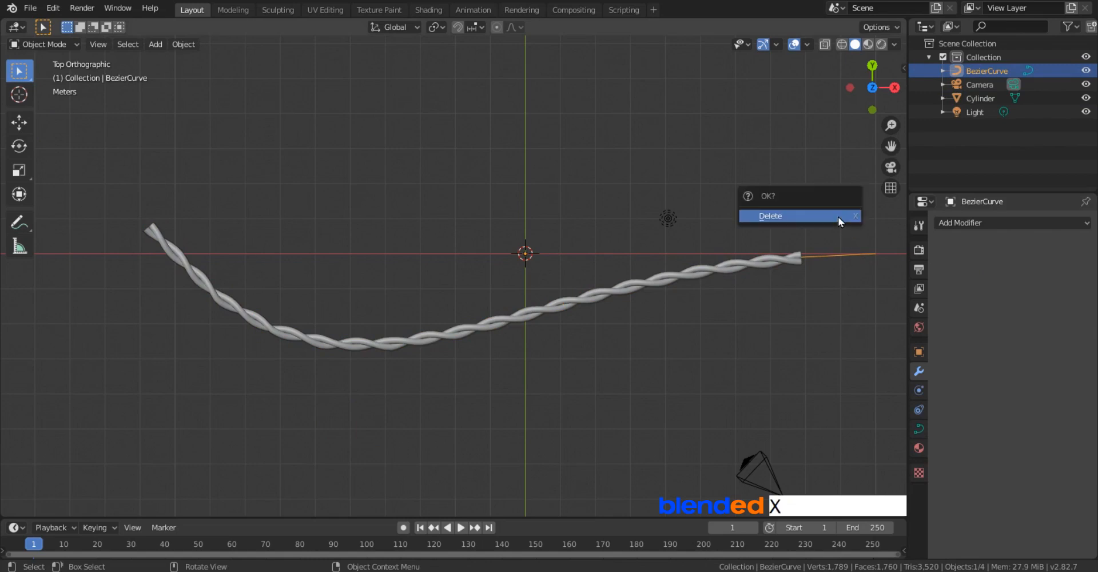
left_click(770, 215)
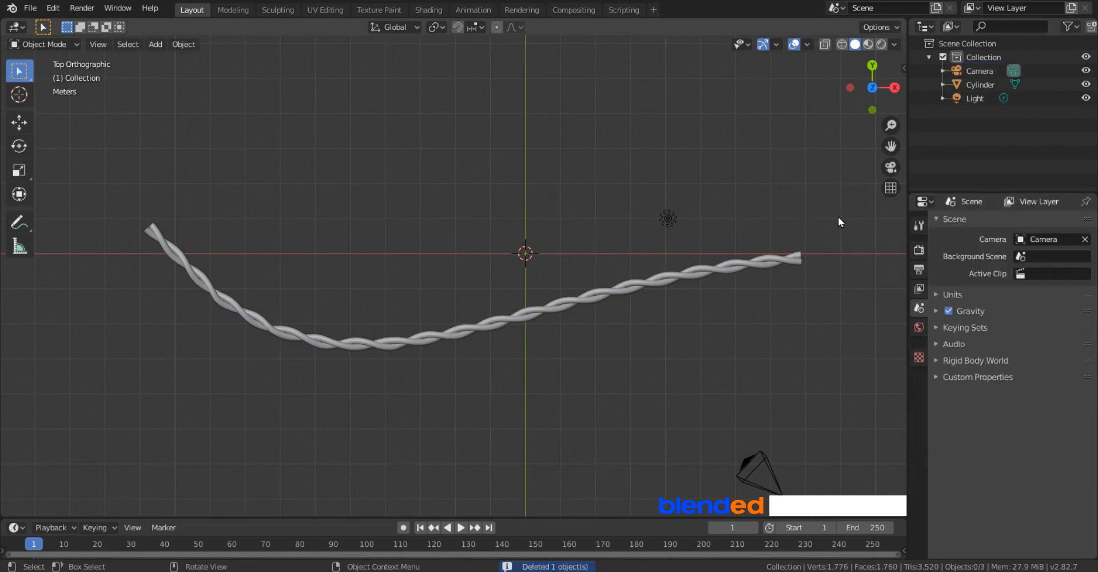